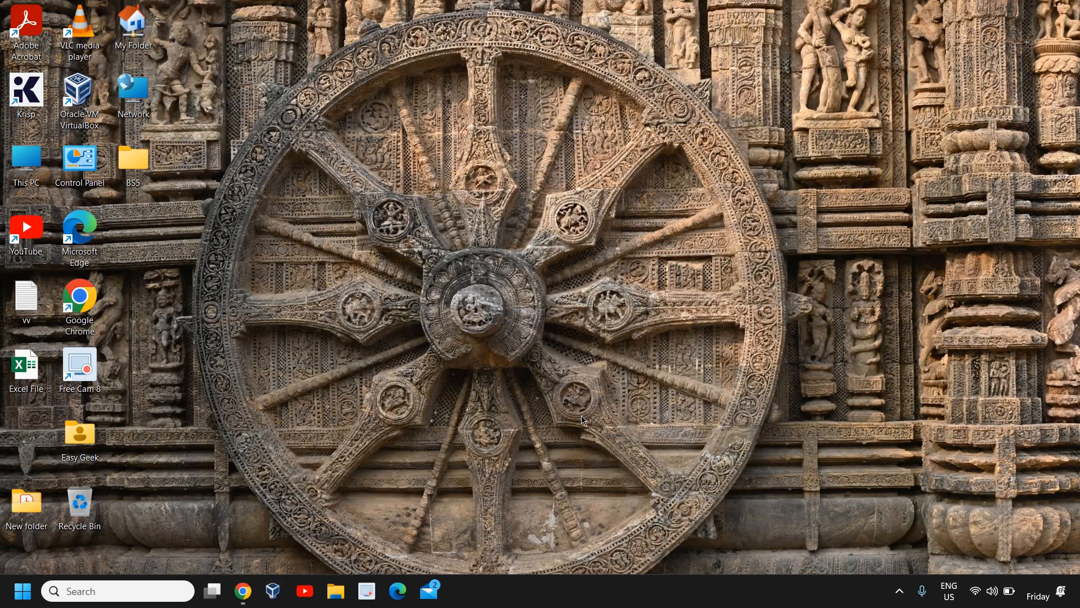
mouse_move(288, 541)
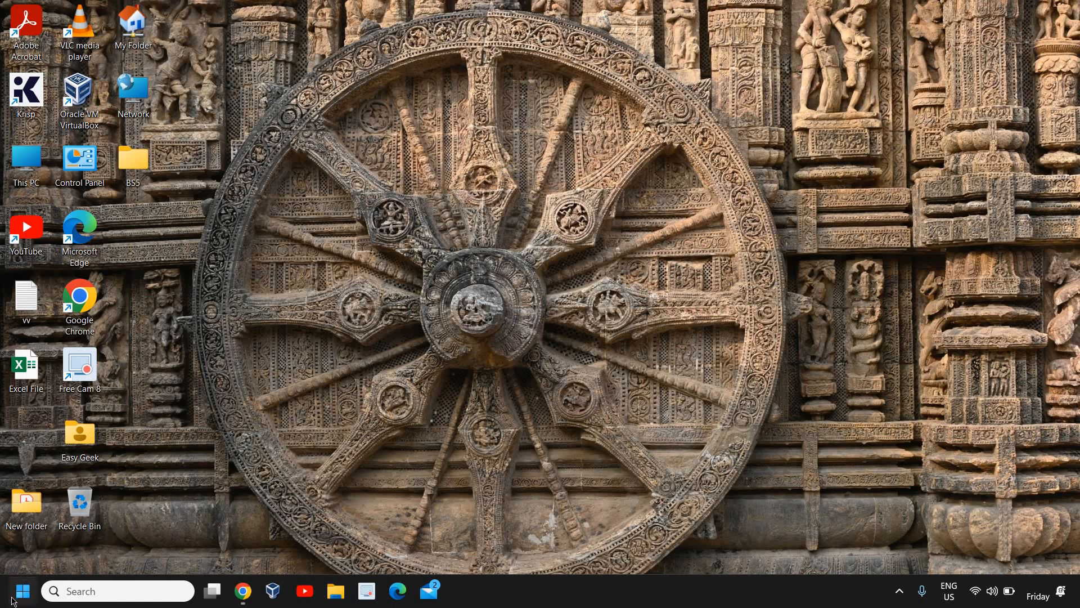
Launch Microsoft Store from the Start menu's pinned apps
click(22, 591)
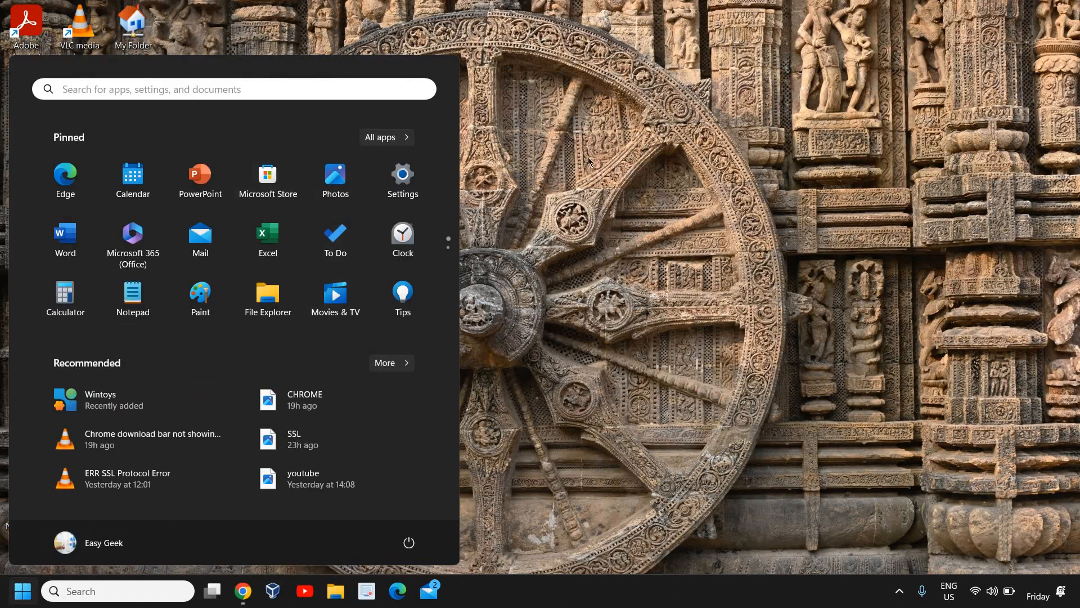
click(267, 173)
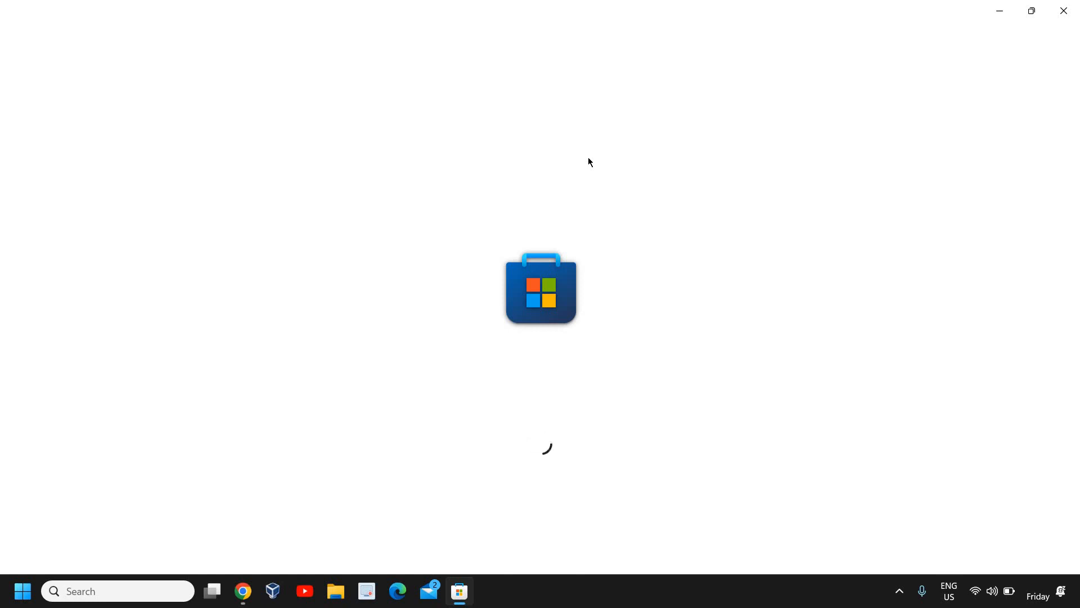
mouse_move(536, 303)
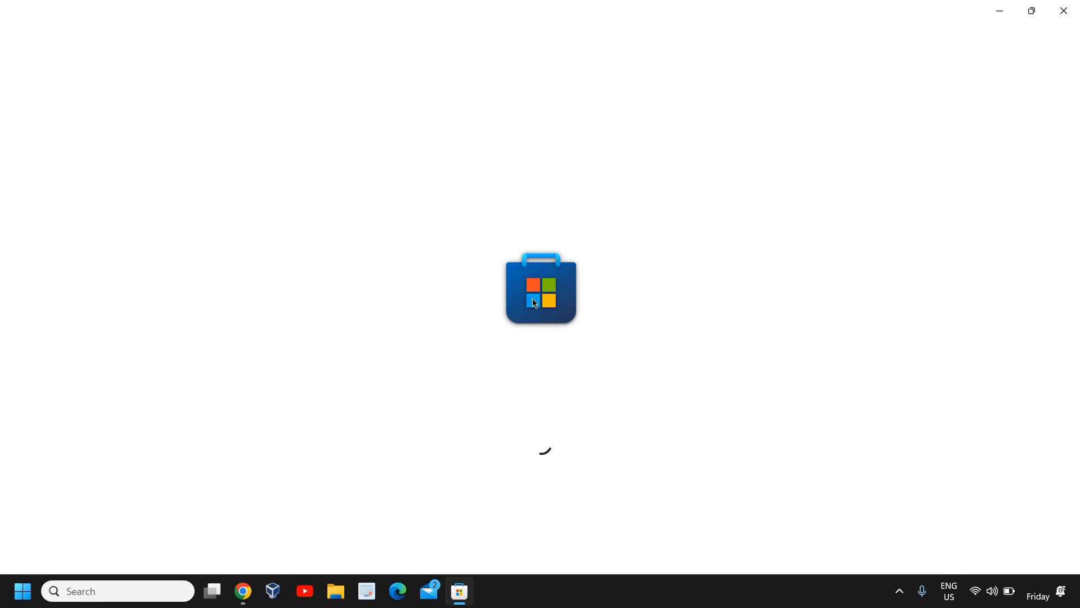
mouse_move(585, 483)
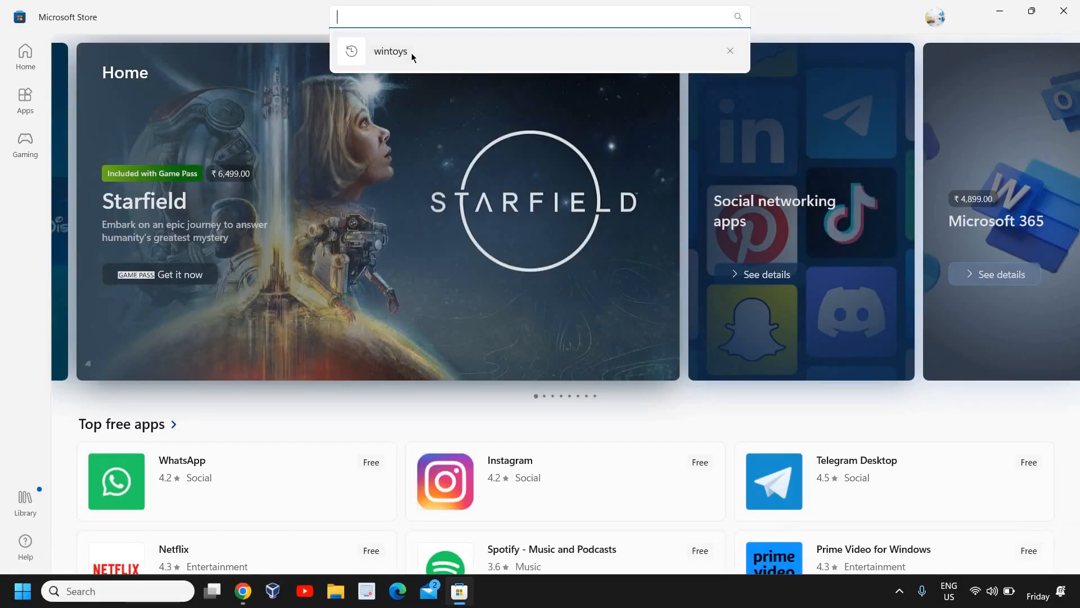
Search for 'wintoys', open its product page, and launch the installed app
click(390, 51)
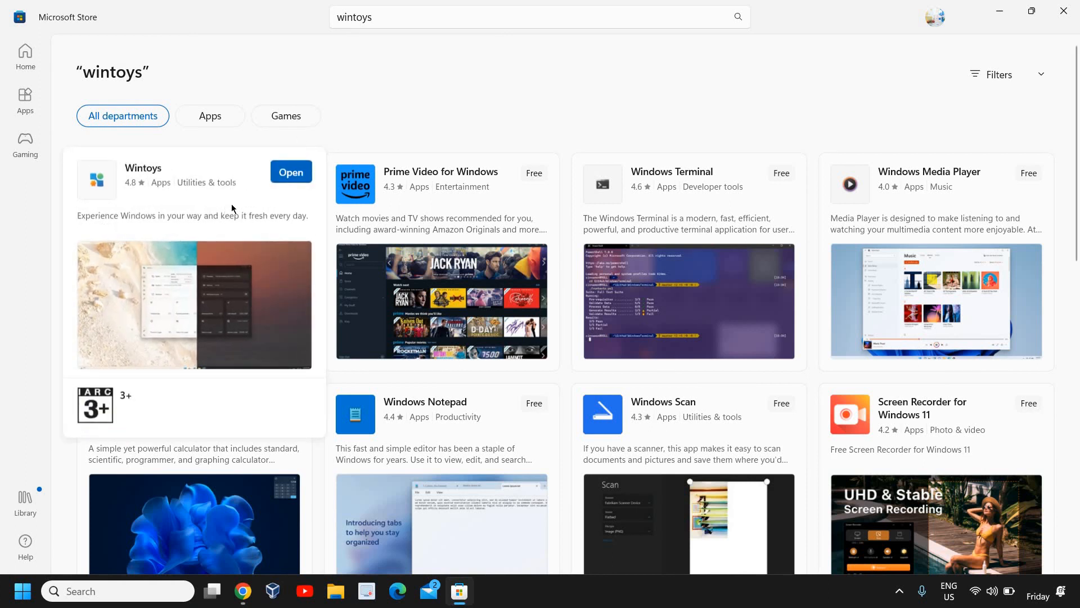
click(142, 168)
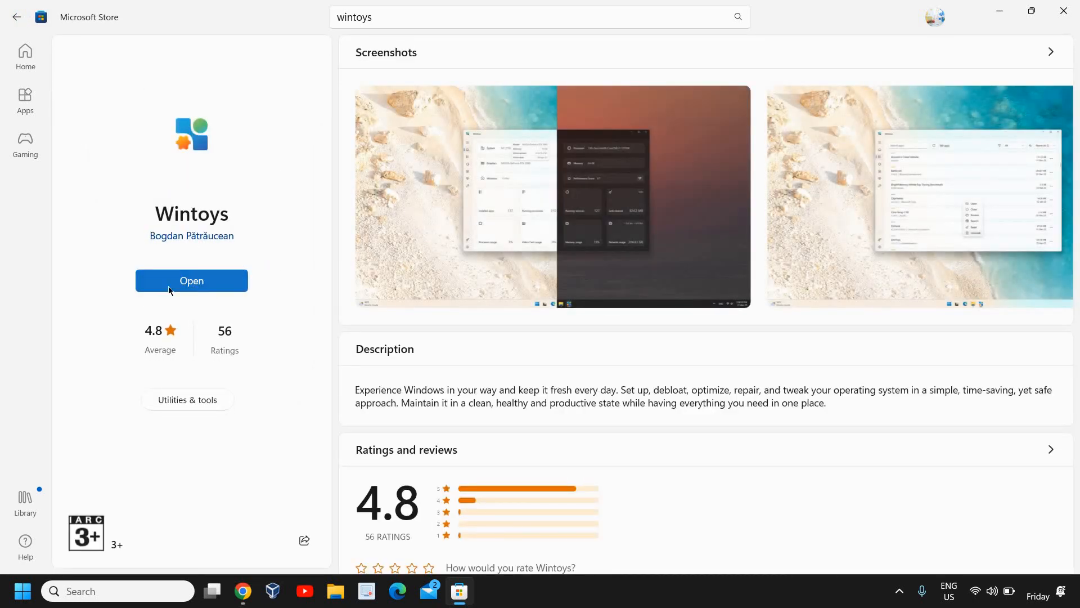
click(191, 281)
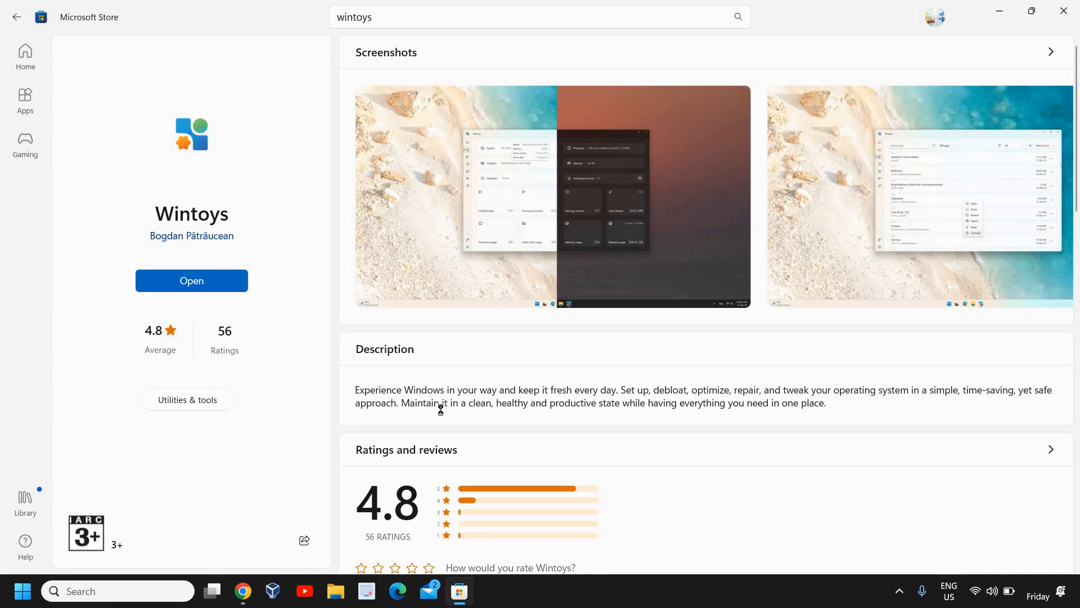
Launch Wintoys from the Store to its Home dashboard of system specs and usage
click(191, 280)
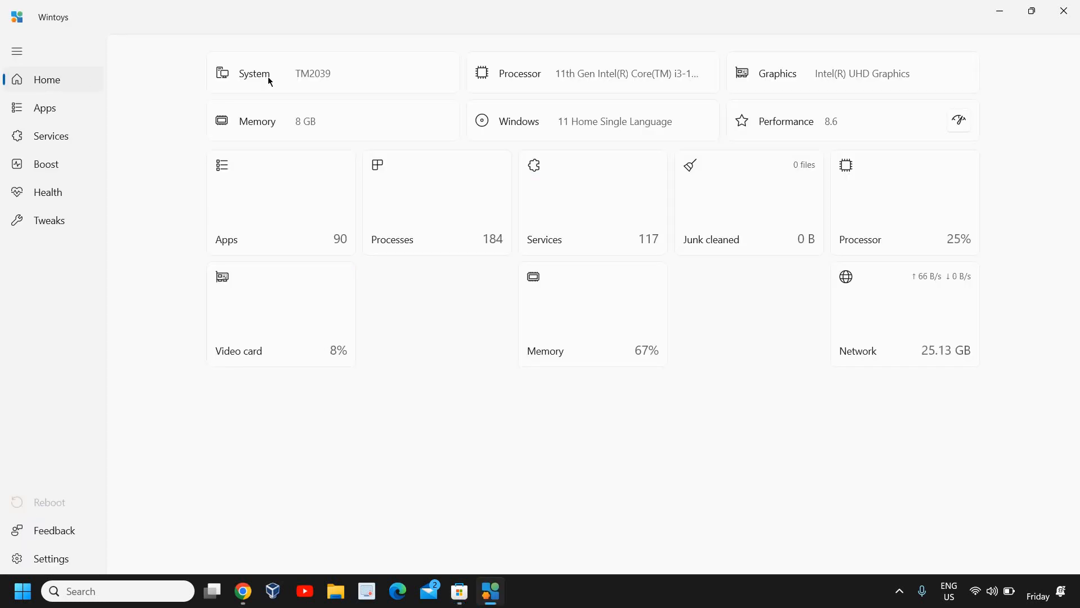
mouse_move(798, 125)
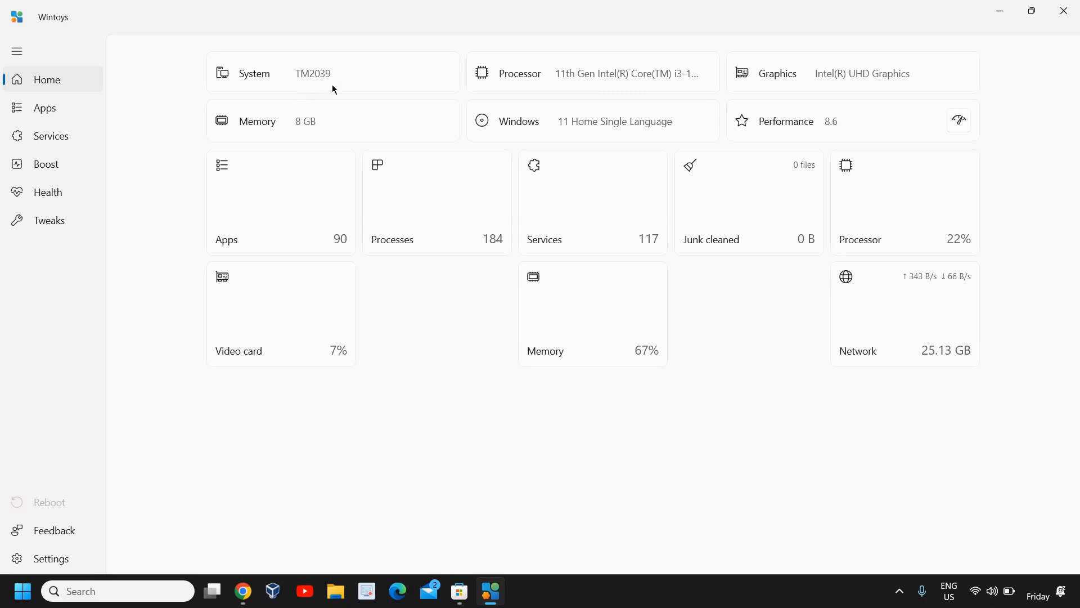
mouse_move(512, 93)
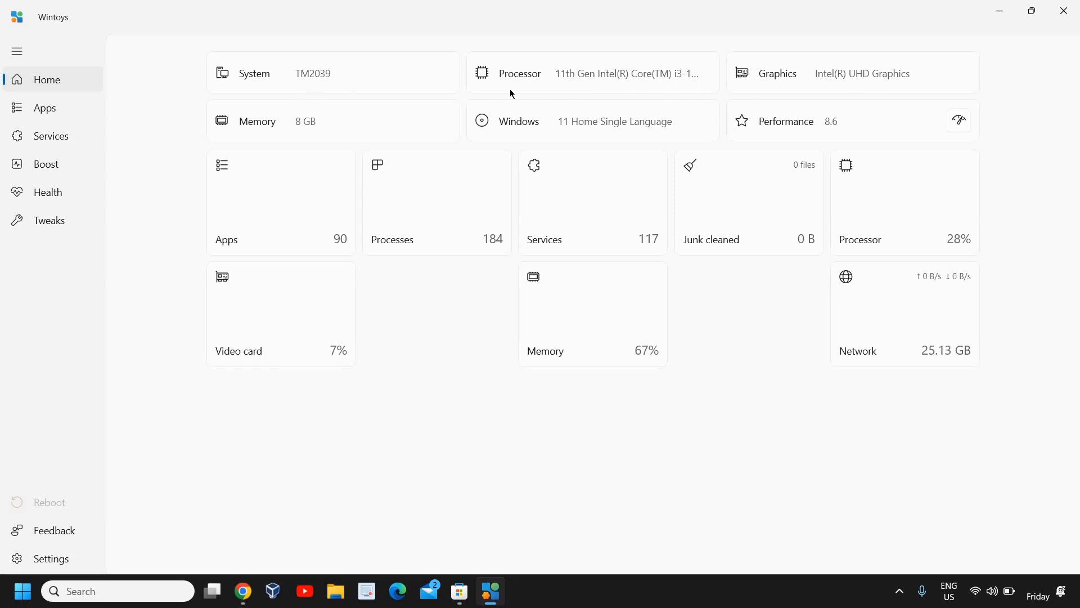
mouse_move(585, 129)
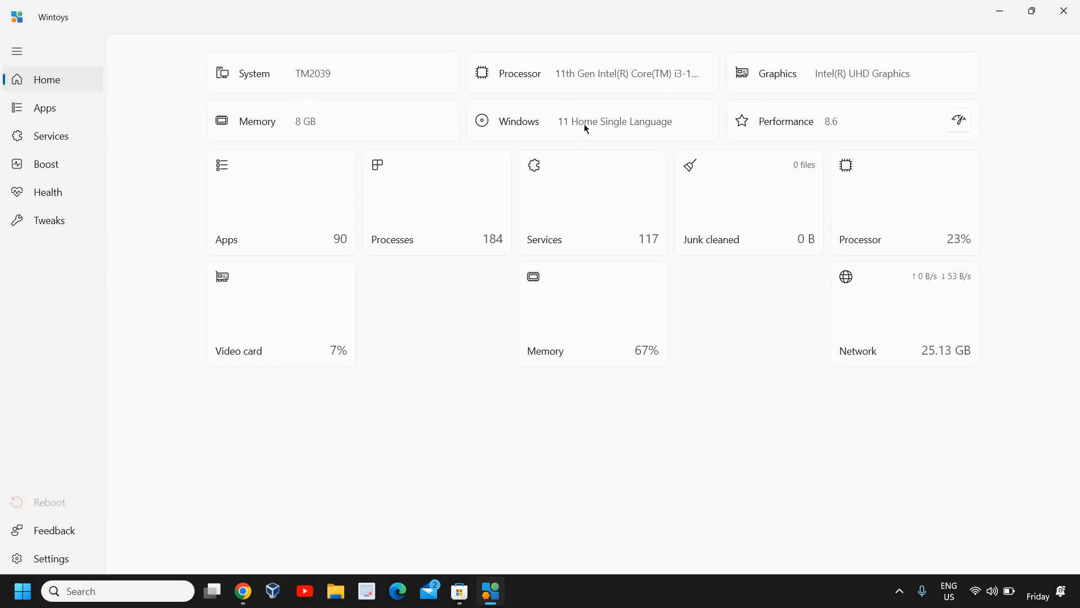
mouse_move(808, 130)
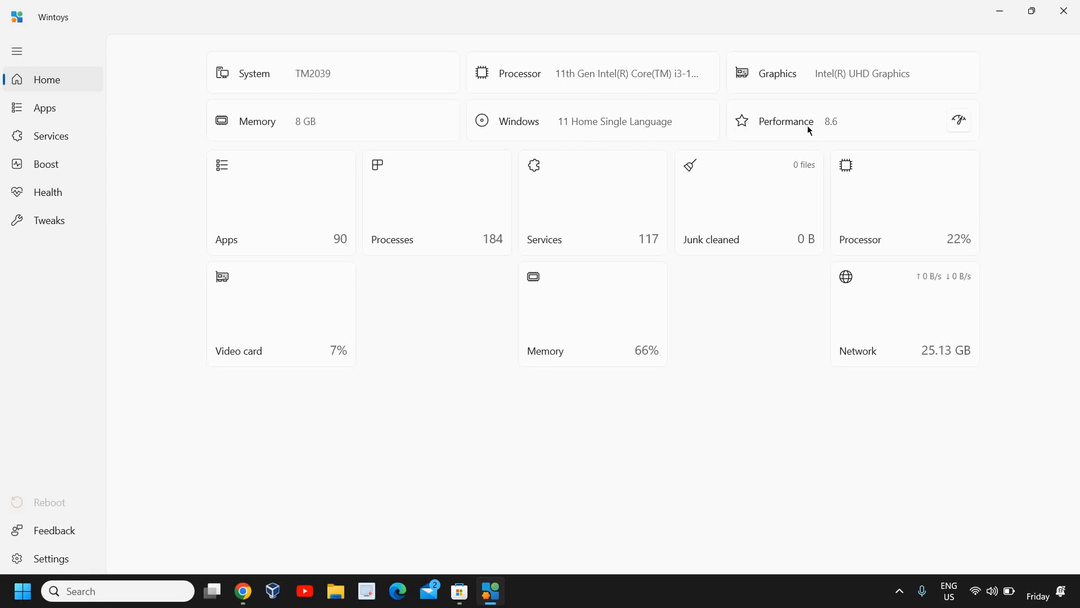
mouse_move(285, 236)
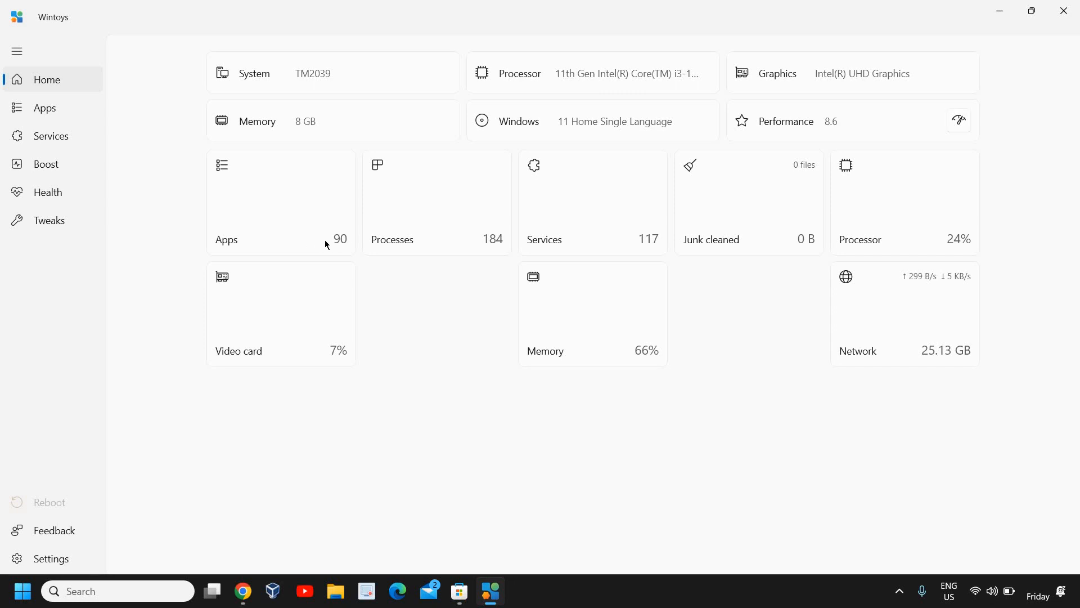
mouse_move(582, 238)
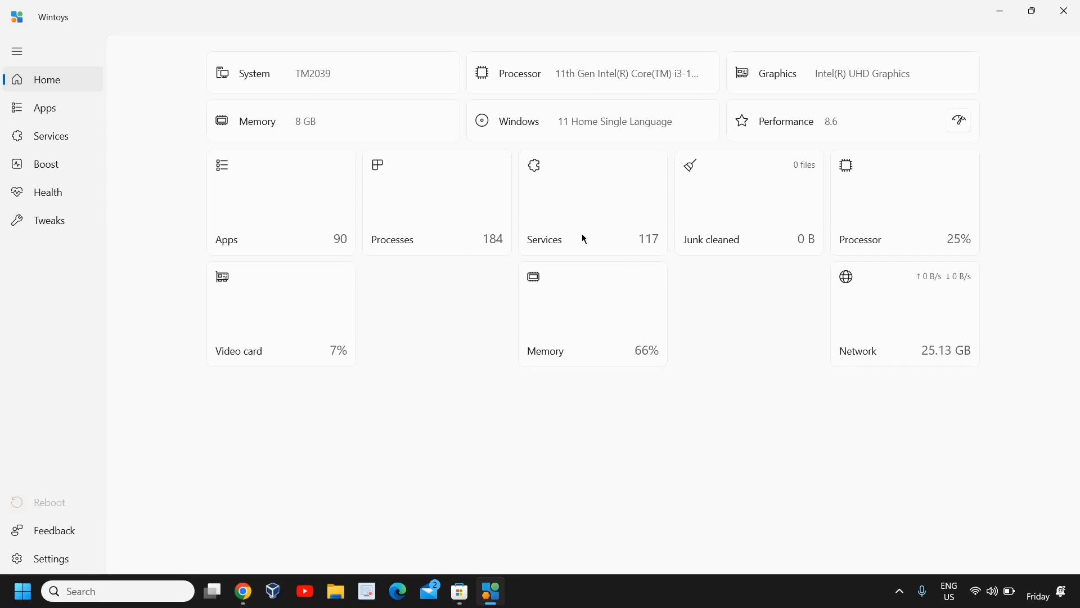
mouse_move(979, 230)
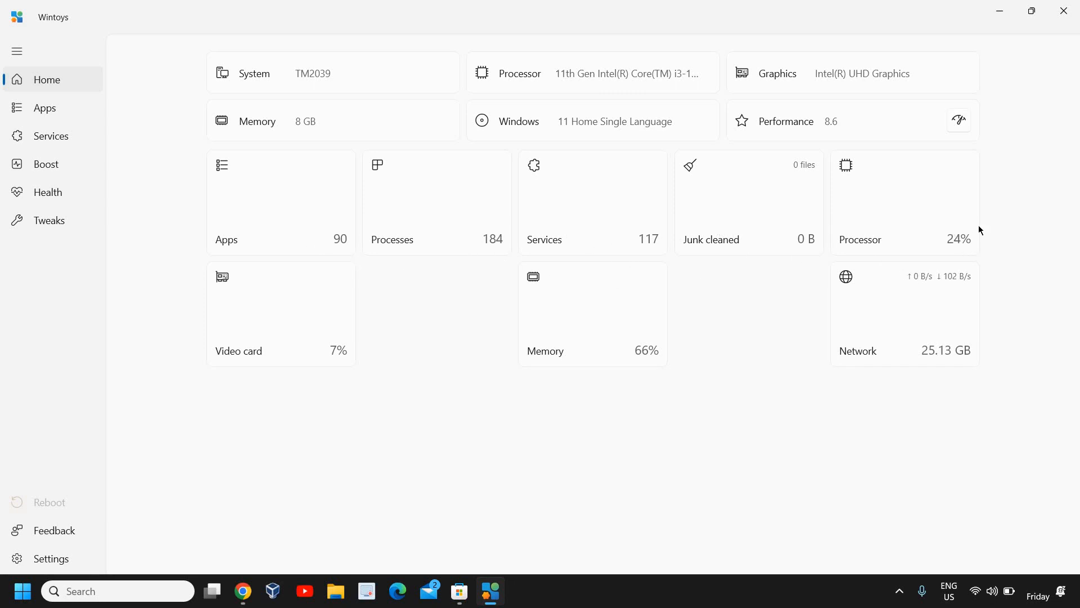
mouse_move(774, 360)
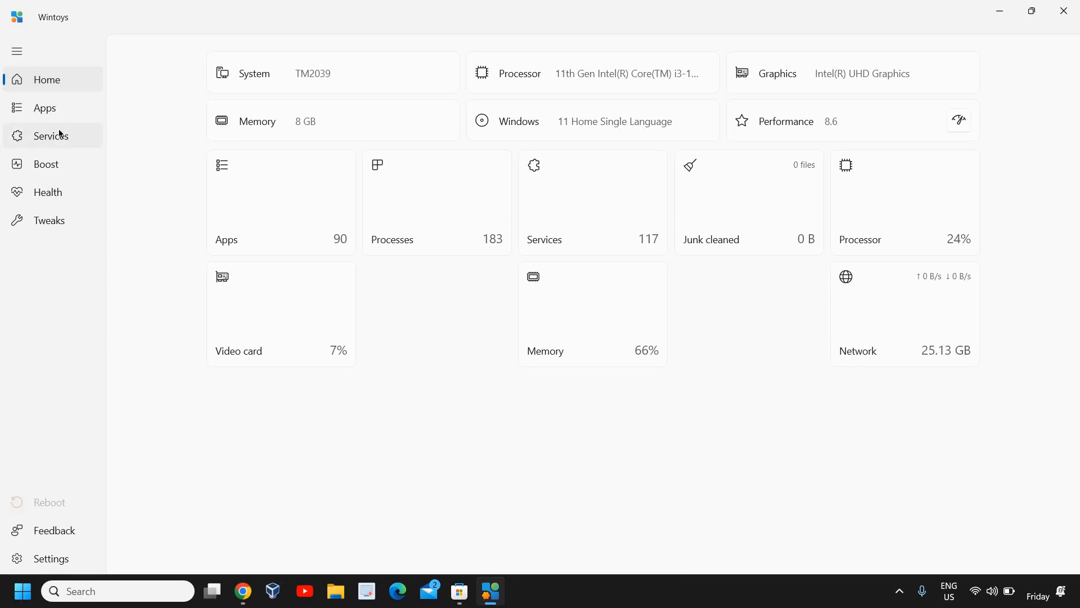
mouse_move(43, 111)
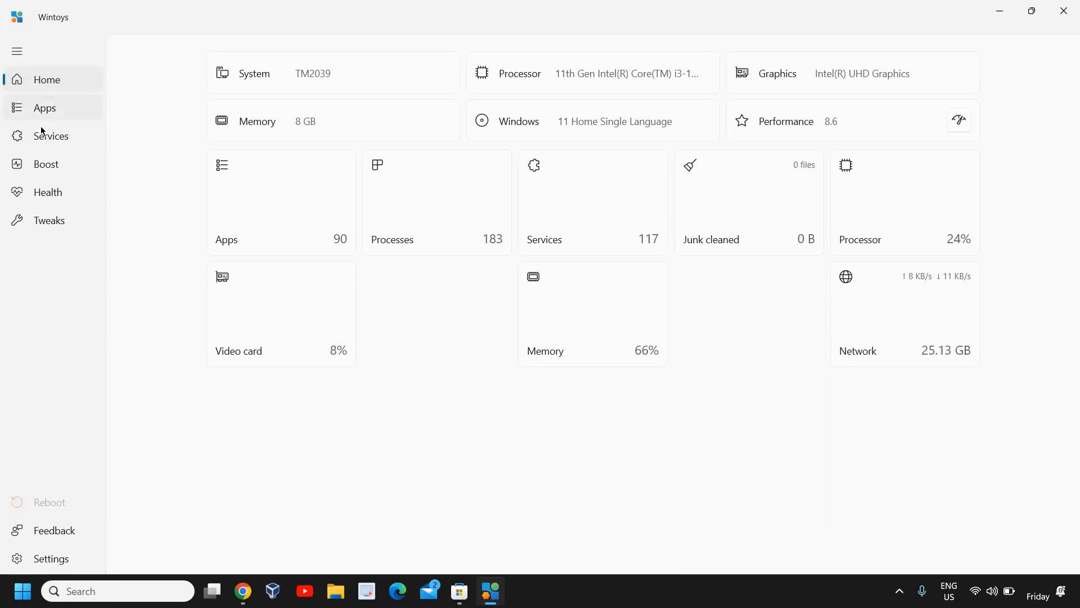
View the 90 installed apps, Cortana's actions menu, and scroll toward Mail and Calendar
click(44, 108)
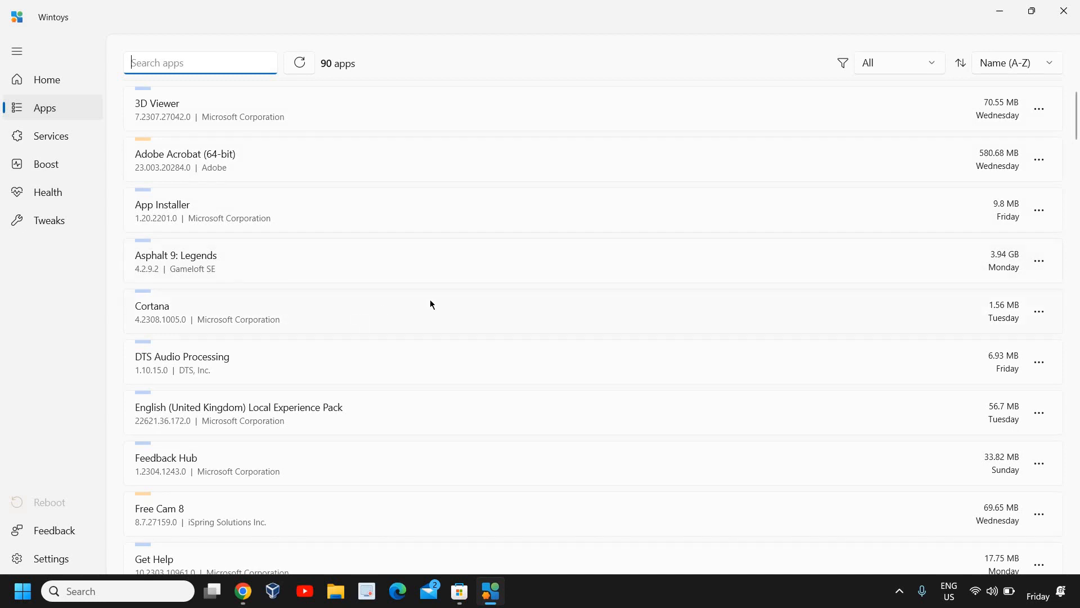
mouse_move(325, 315)
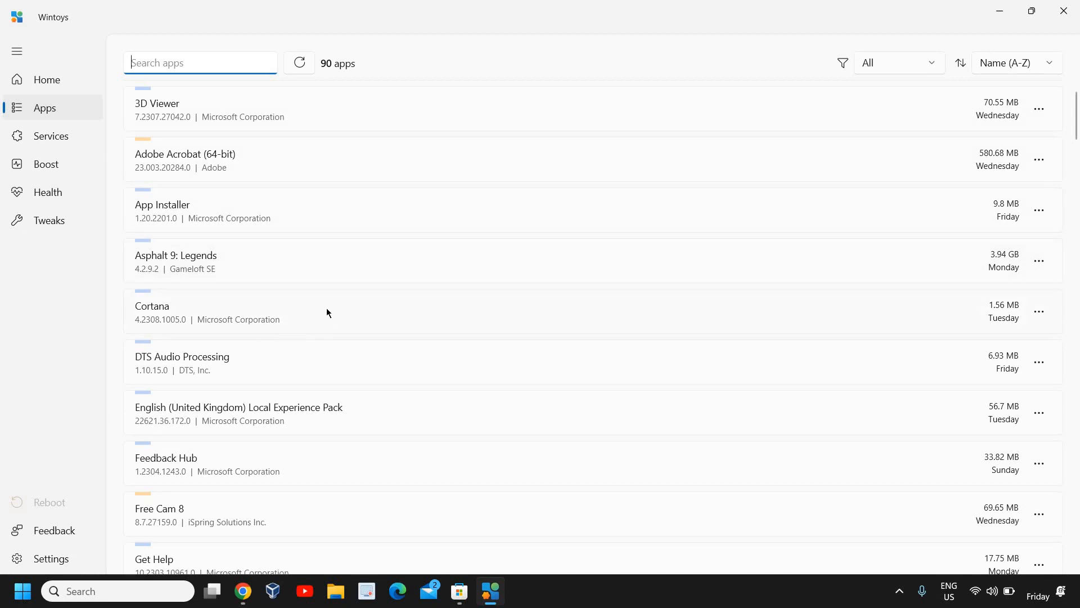
mouse_move(644, 320)
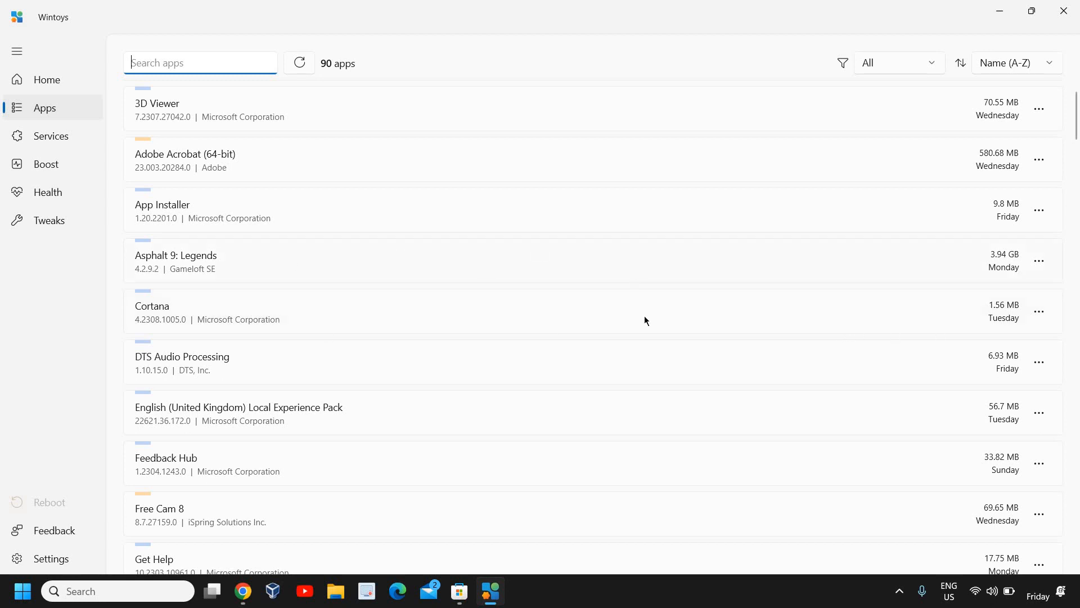
click(1039, 311)
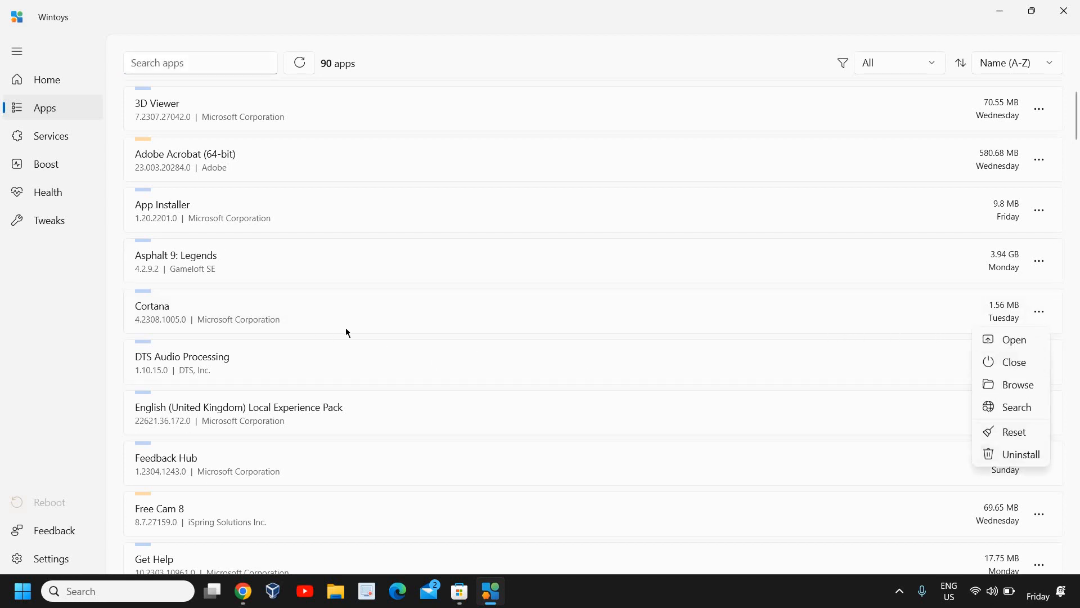
scroll(down, 3)
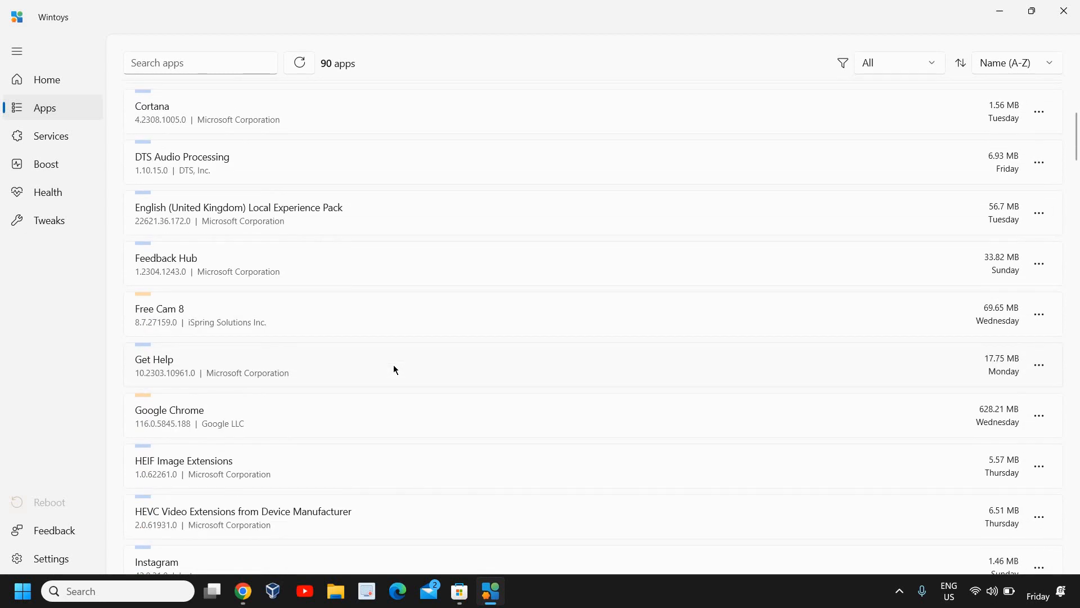
mouse_move(343, 405)
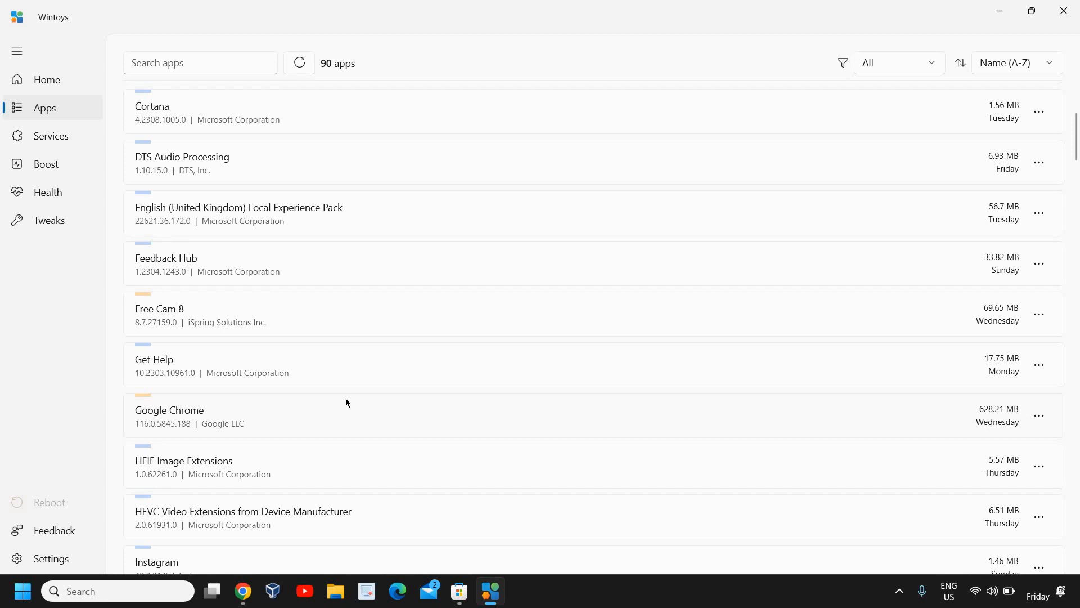
scroll(down, 3)
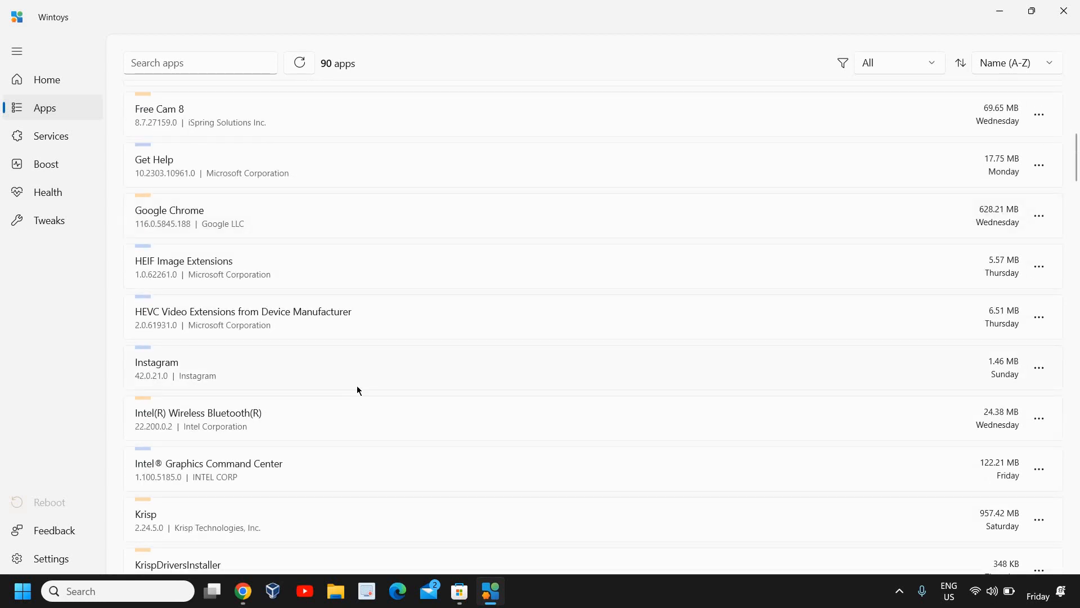
mouse_move(376, 380)
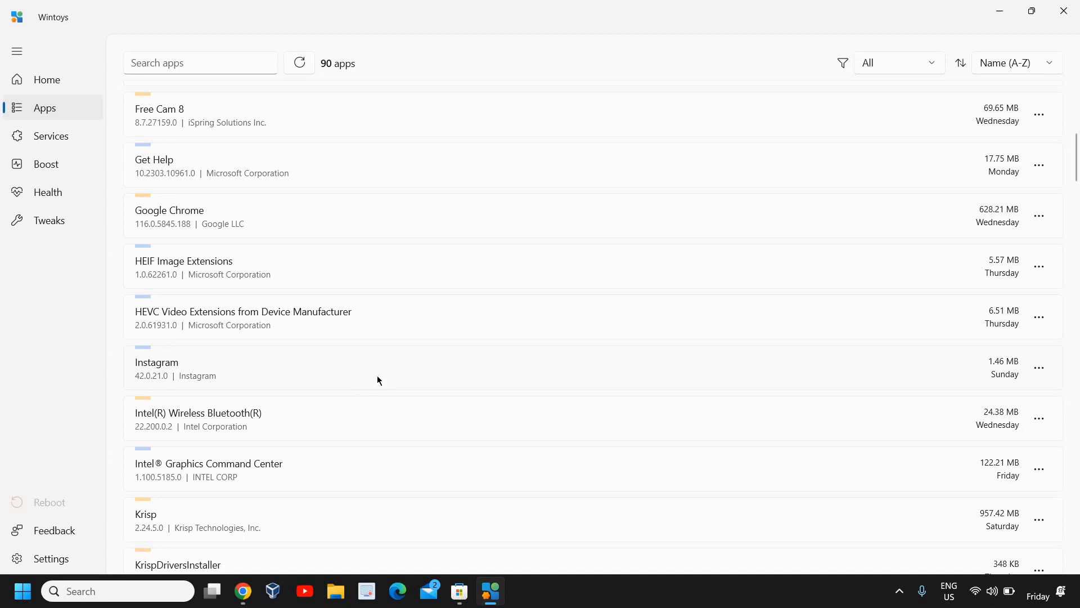
scroll(down, 3)
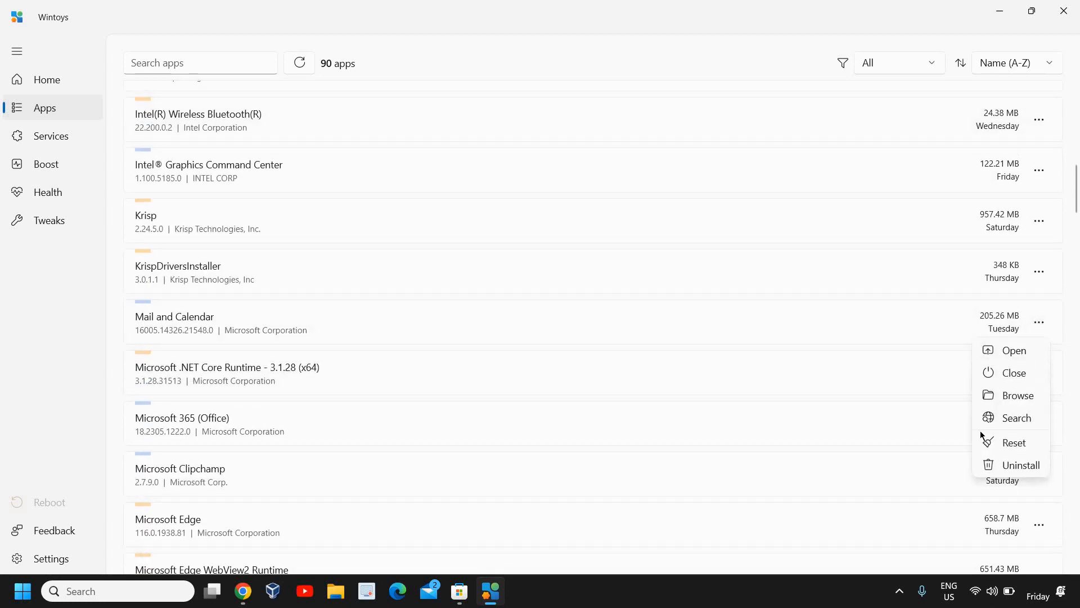
Return to Home, then open the Boost page with power, HAGS and VBS toggles
click(47, 80)
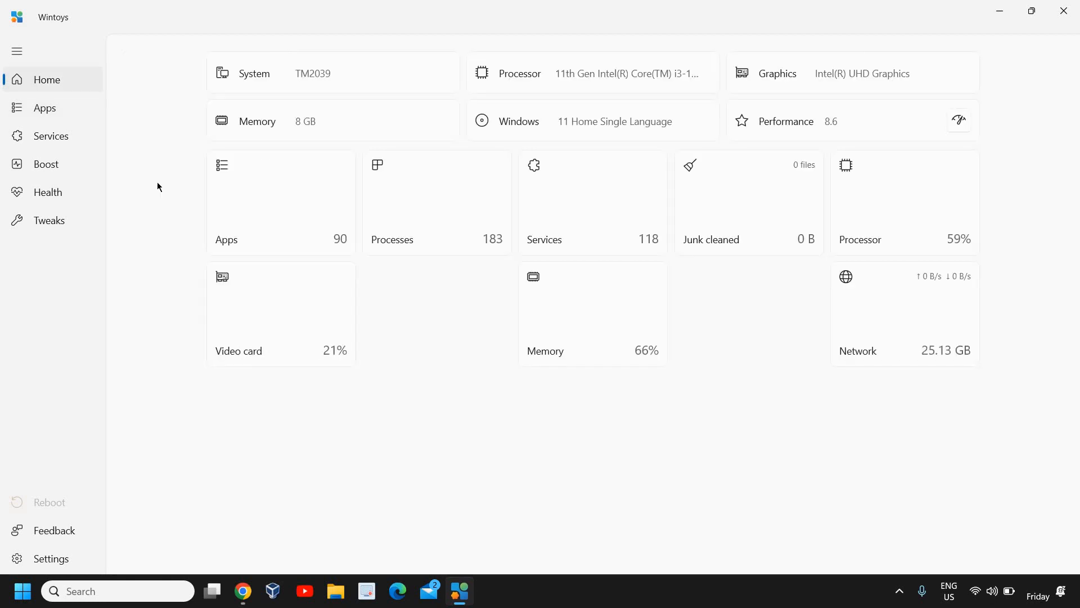
mouse_move(68, 169)
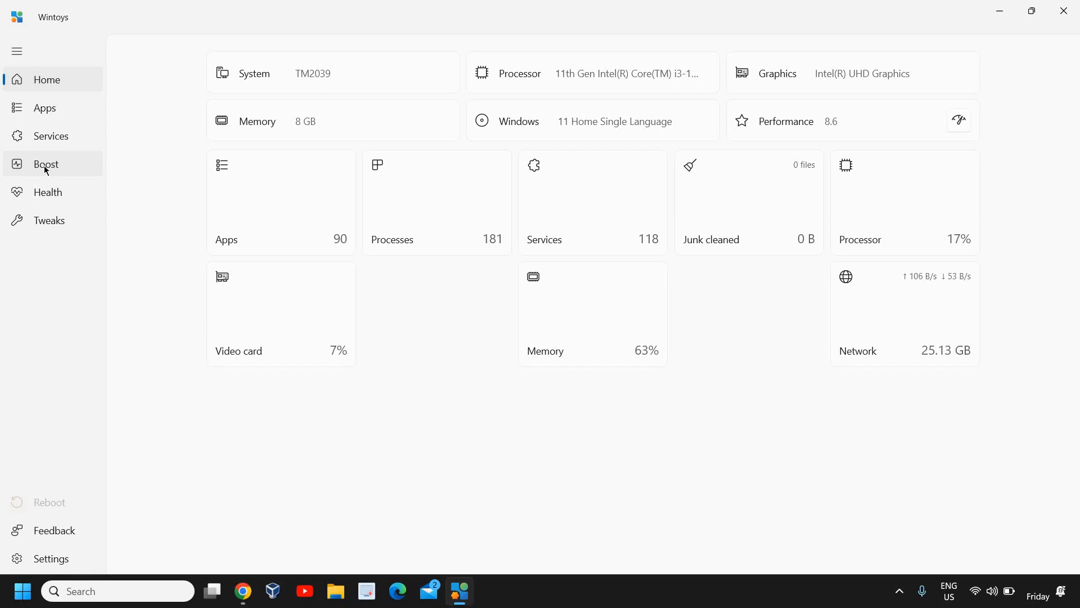
click(45, 164)
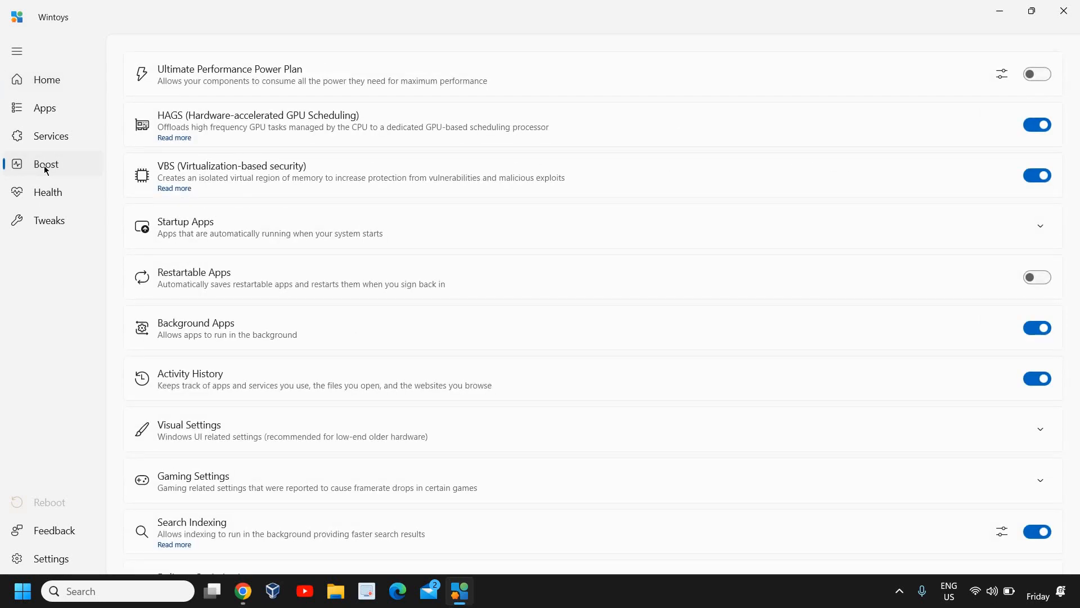
mouse_move(219, 100)
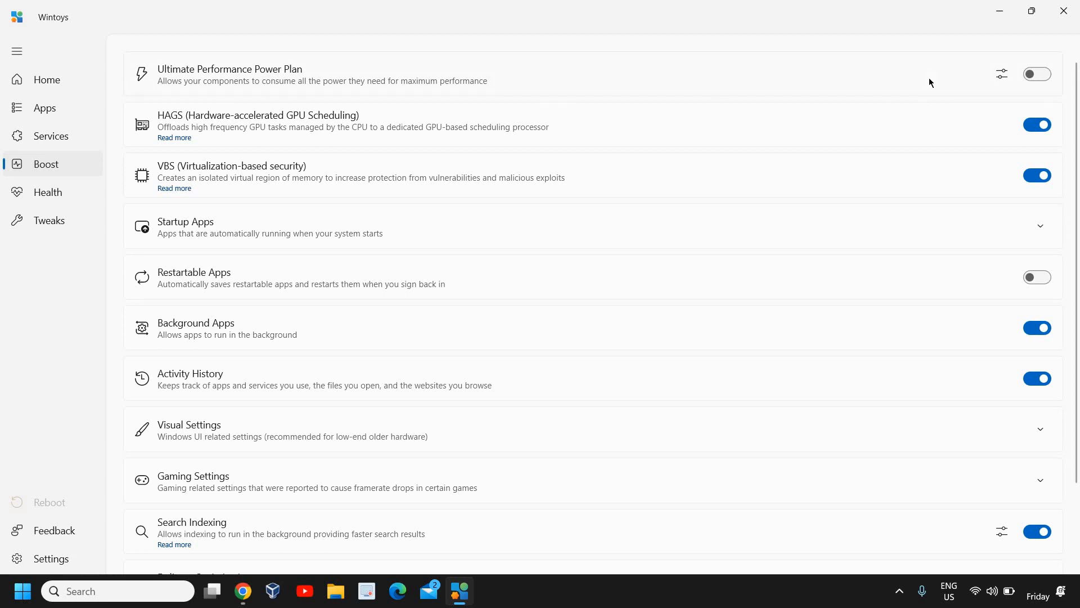
mouse_move(970, 81)
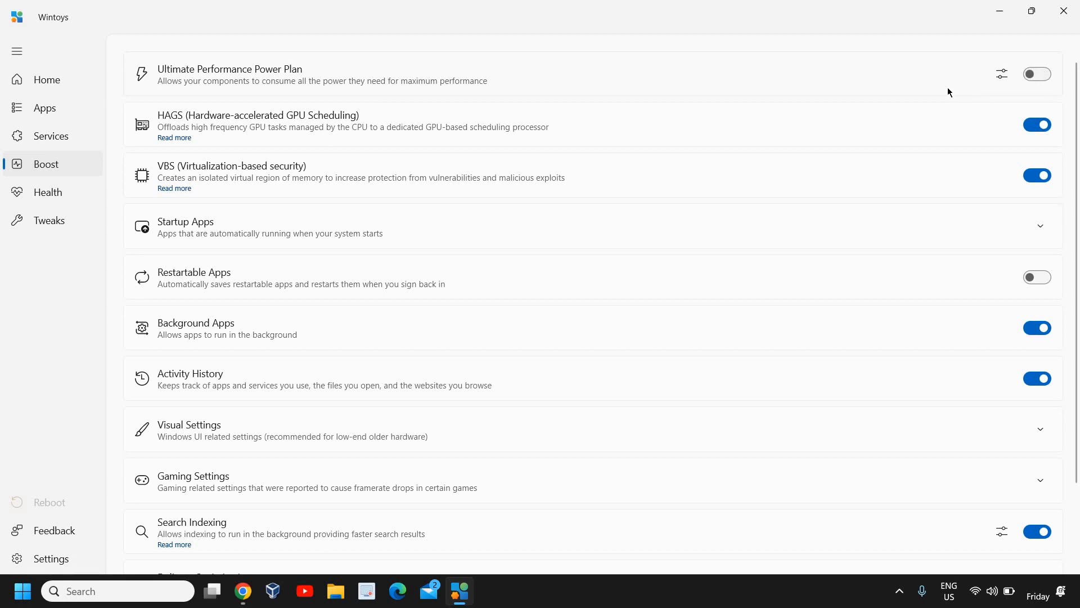
mouse_move(772, 68)
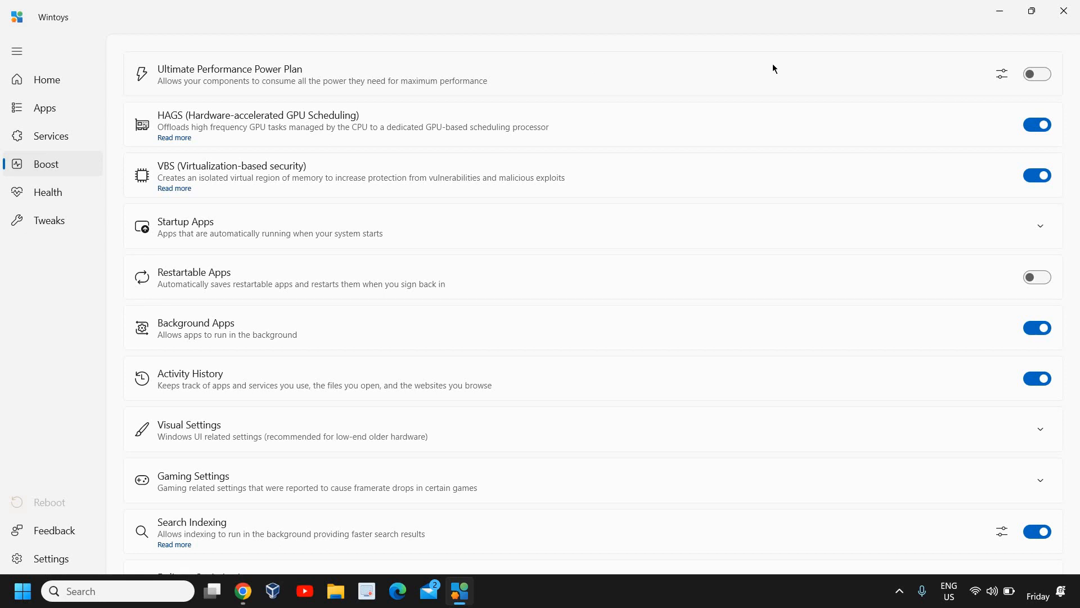
mouse_move(274, 85)
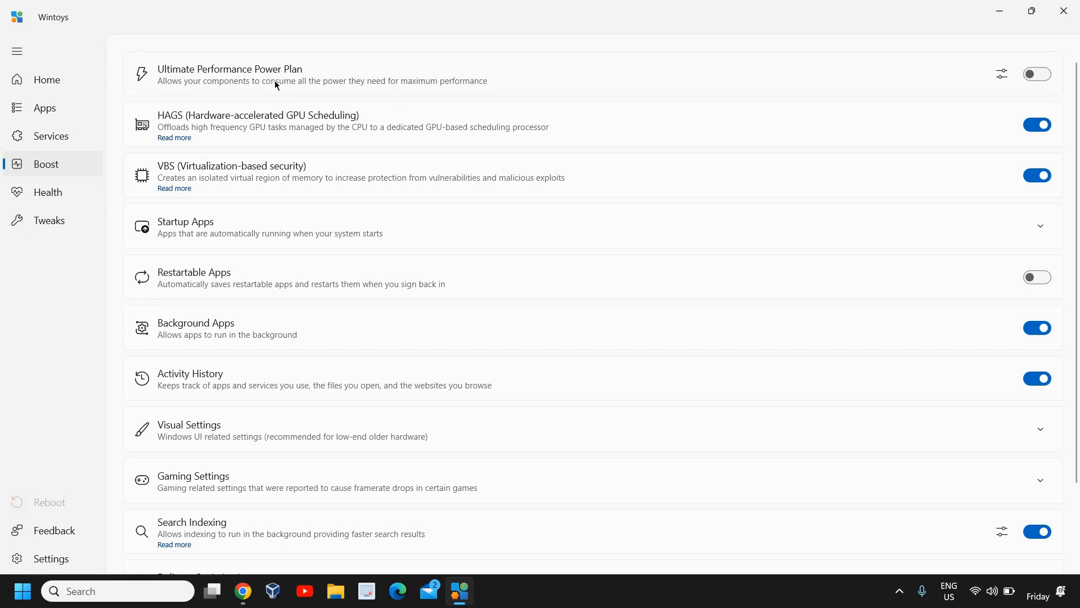
mouse_move(929, 88)
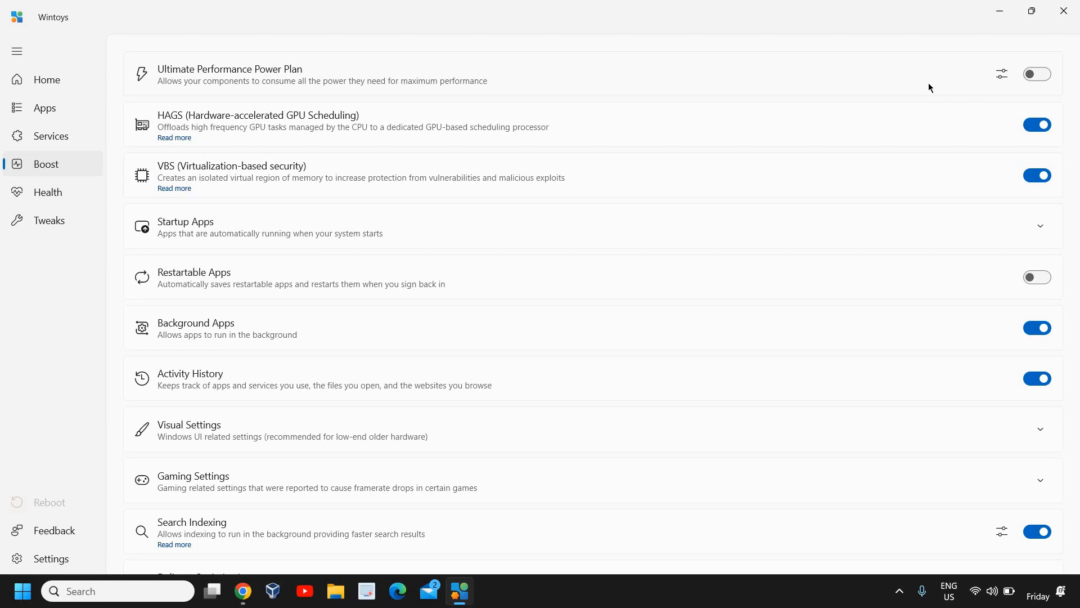
mouse_move(219, 128)
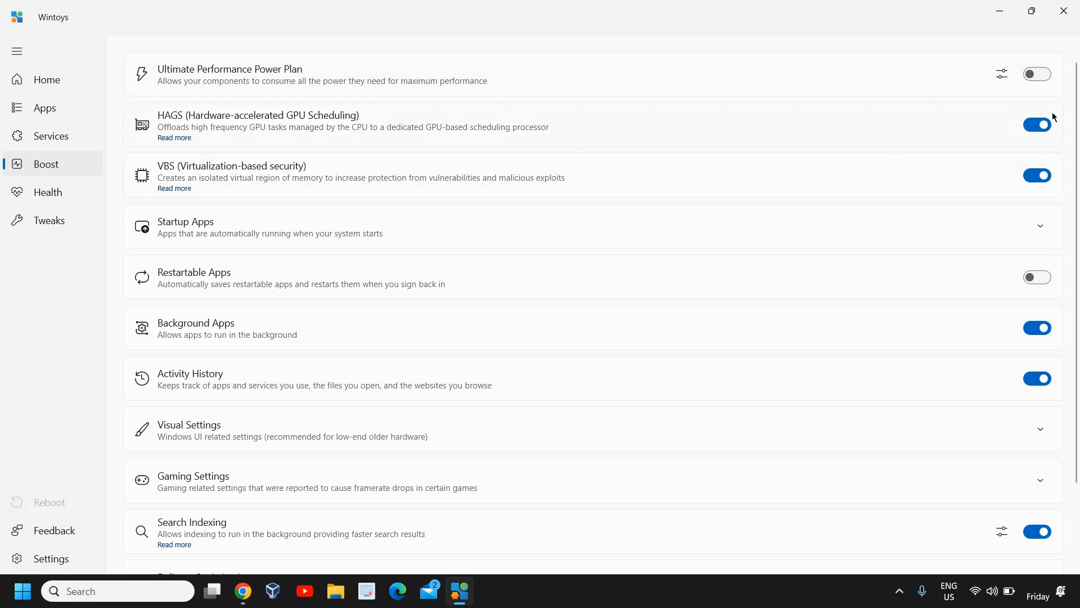
mouse_move(1037, 125)
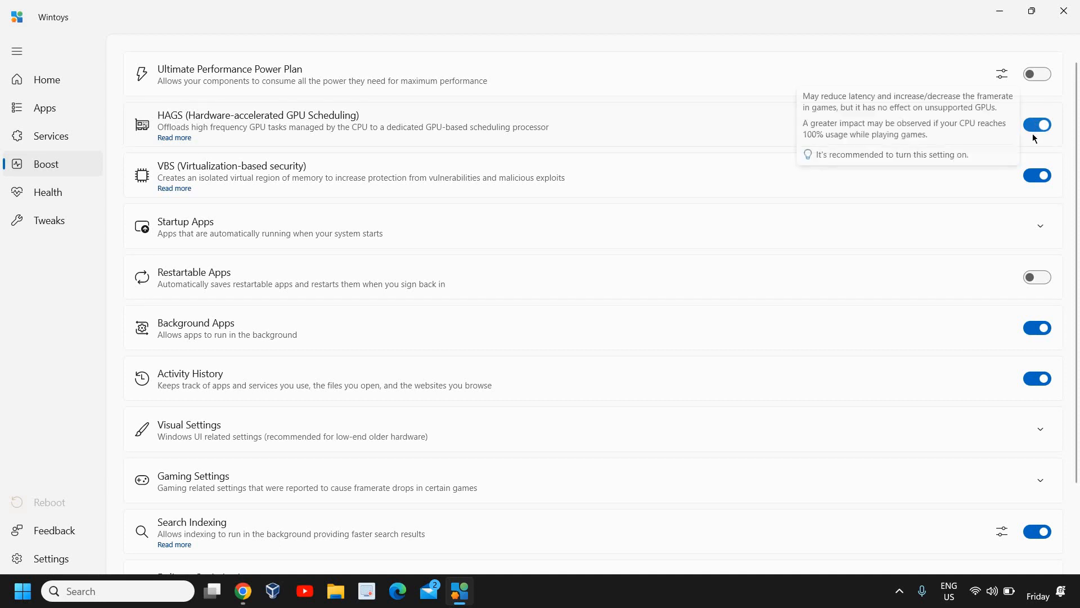
mouse_move(214, 180)
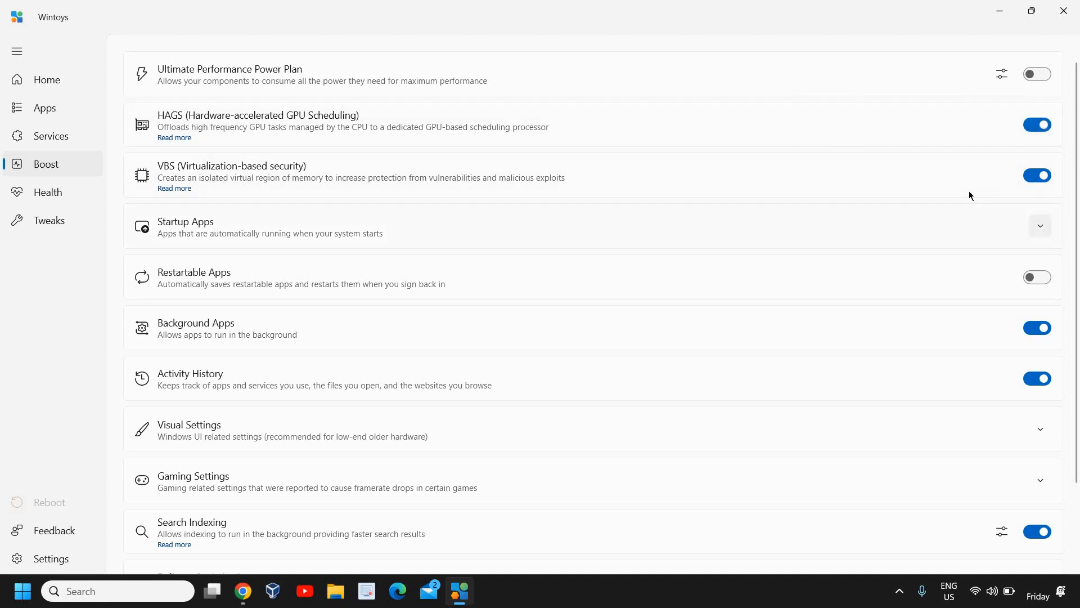
mouse_move(572, 253)
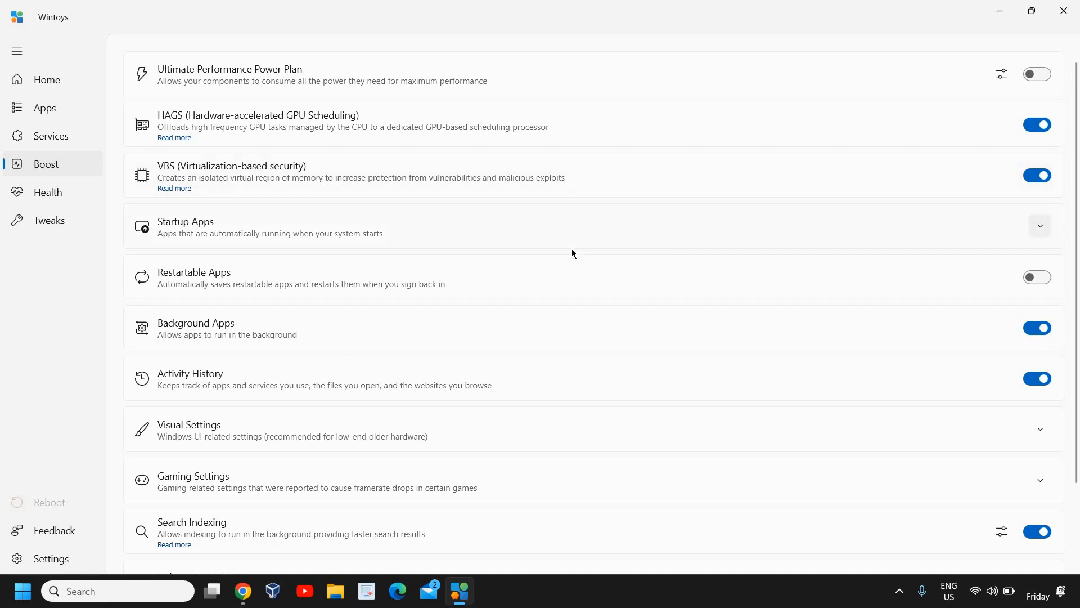
Disable Intel® Graphics Command Center in the Startup Apps list
click(1040, 225)
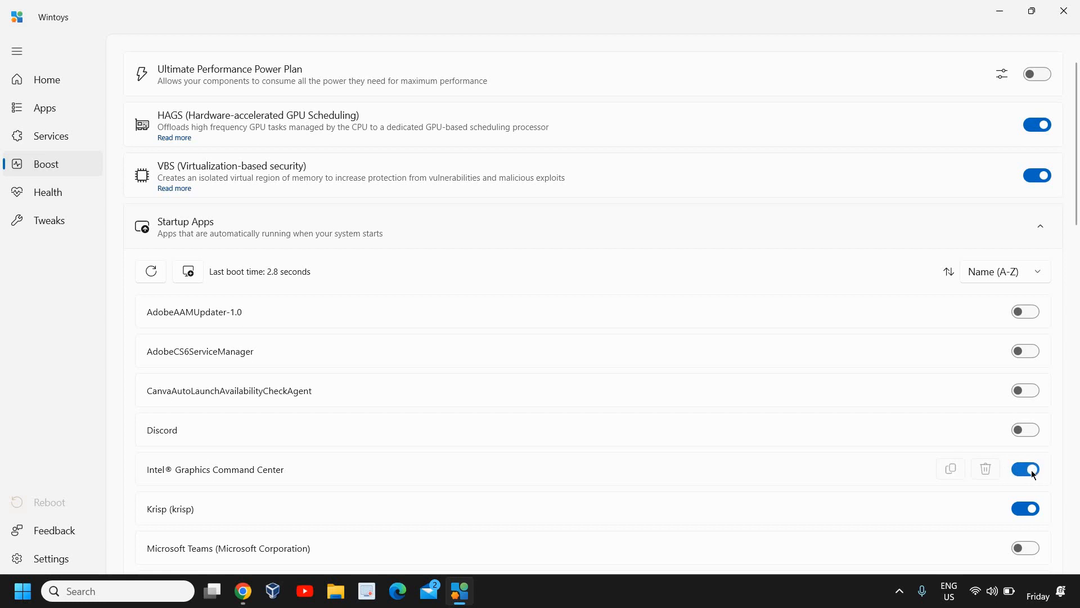
click(1025, 469)
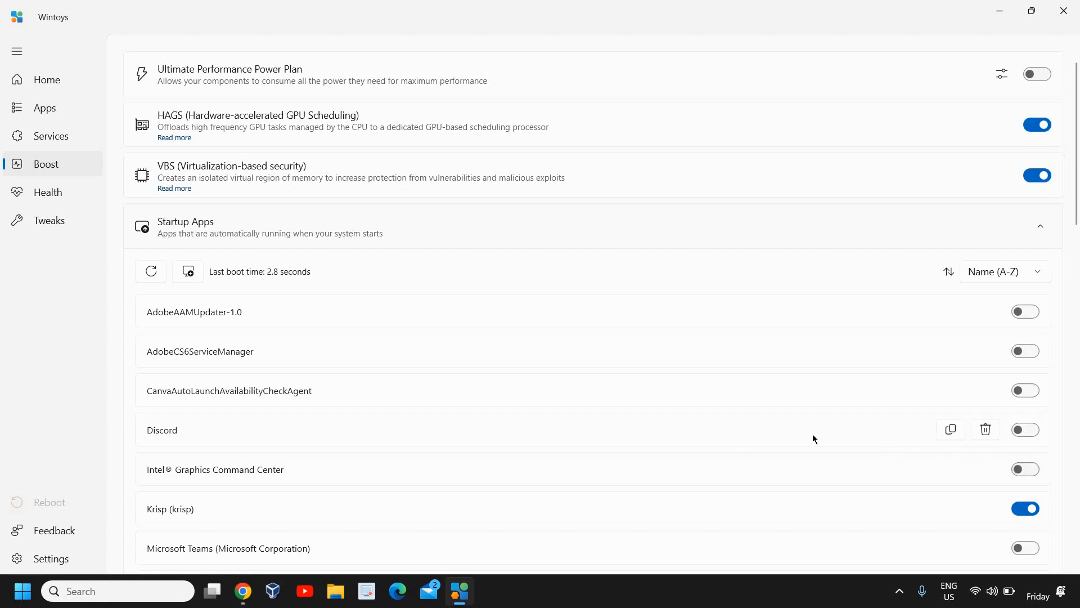
scroll(down, 3)
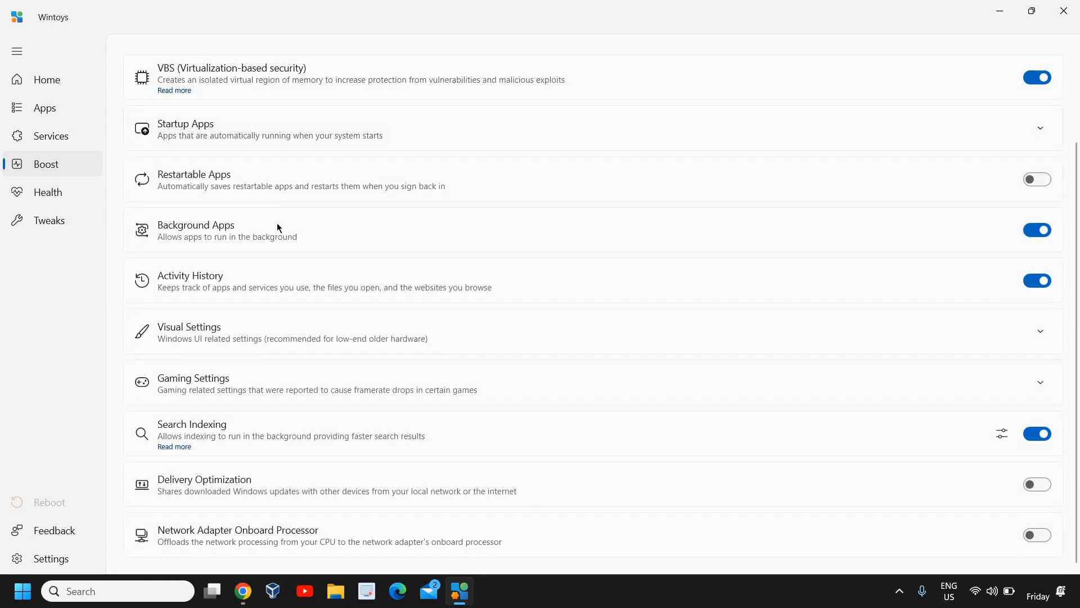
mouse_move(369, 249)
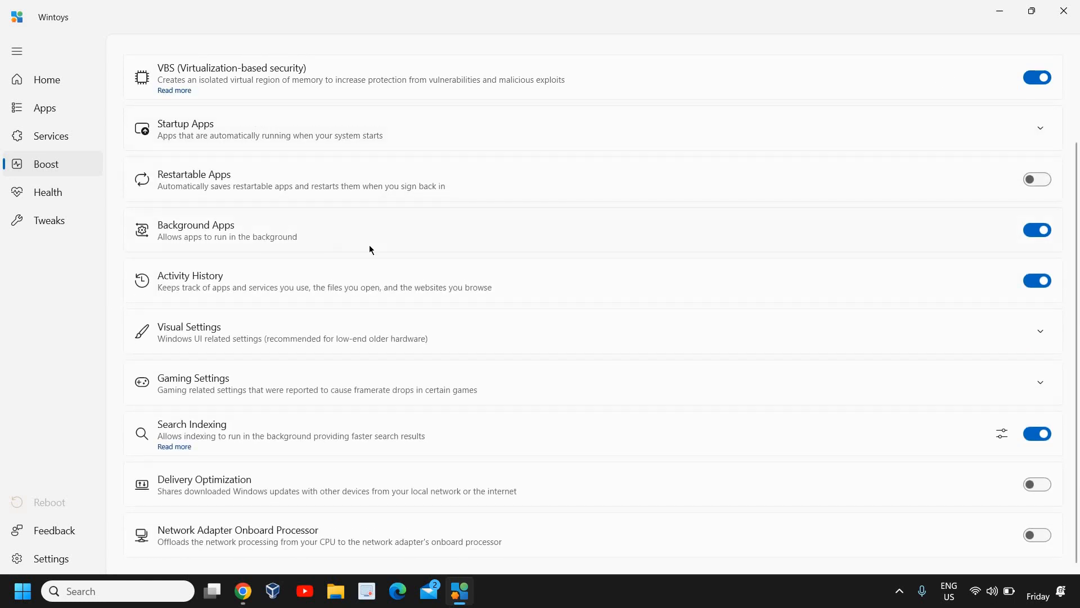
mouse_move(243, 252)
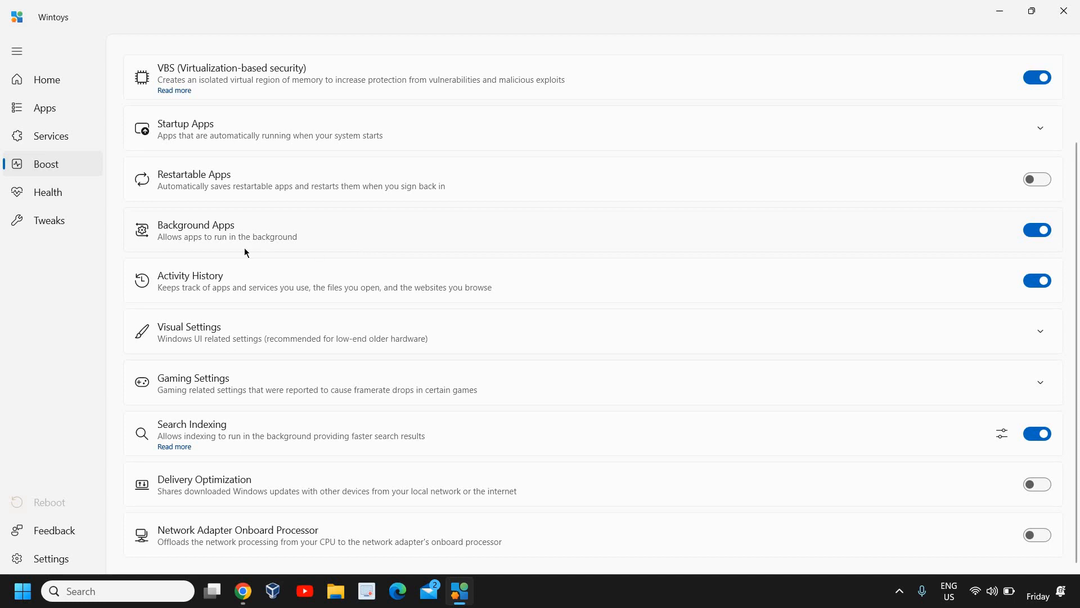
mouse_move(1006, 228)
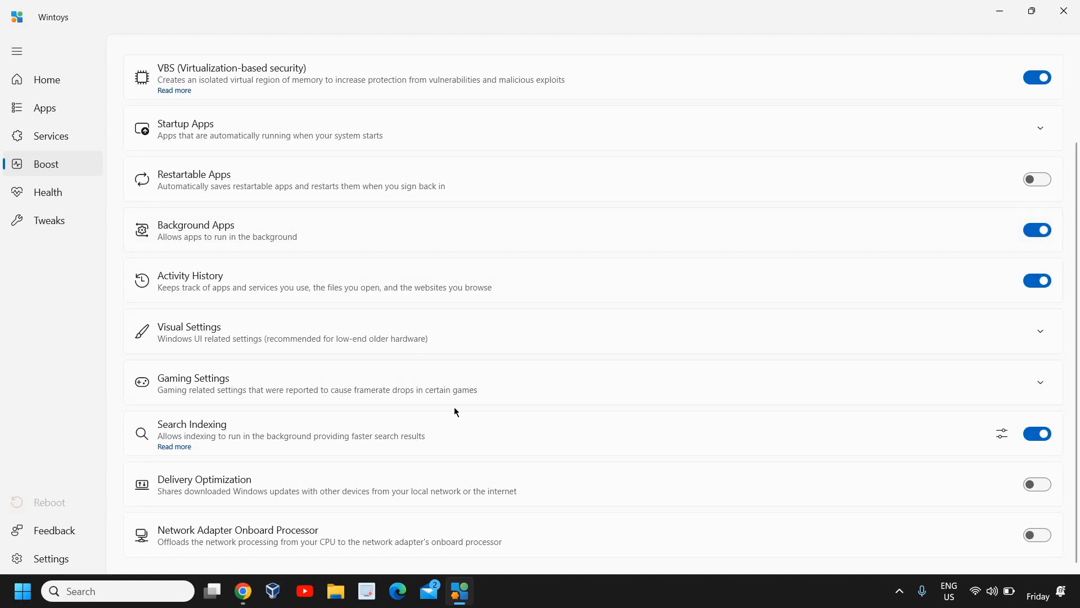
mouse_move(167, 254)
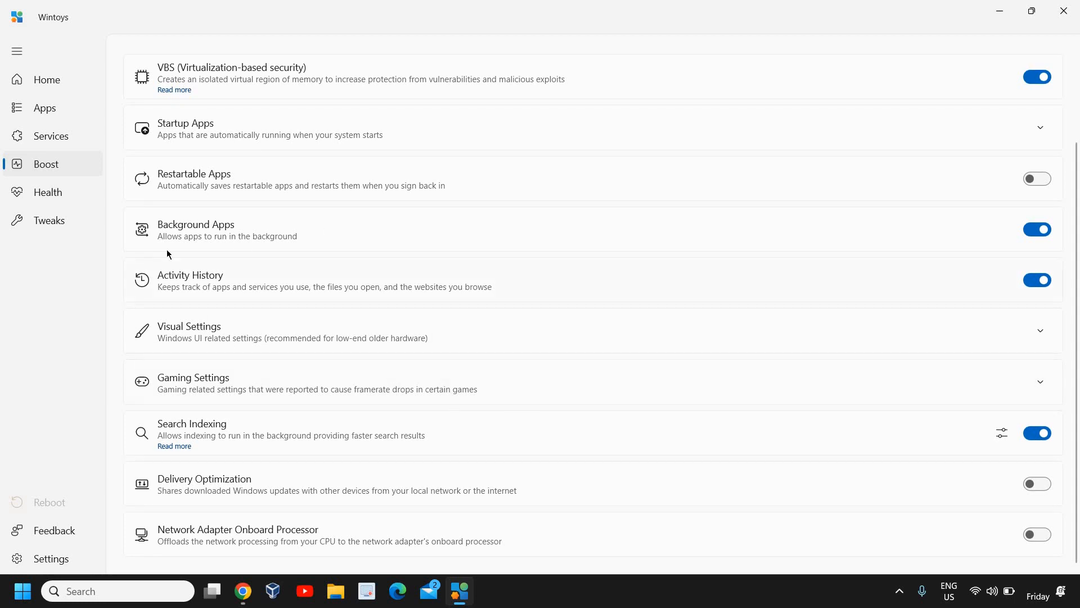
mouse_move(47, 192)
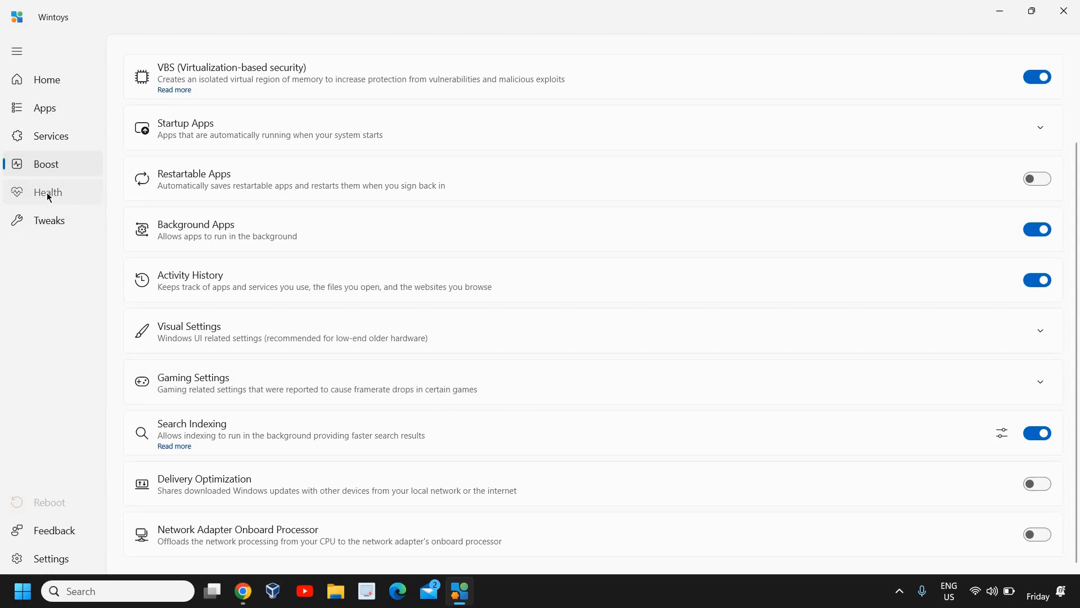
Open the Health page and expand Repair to show DISM, SFC and CHKDSK
click(47, 193)
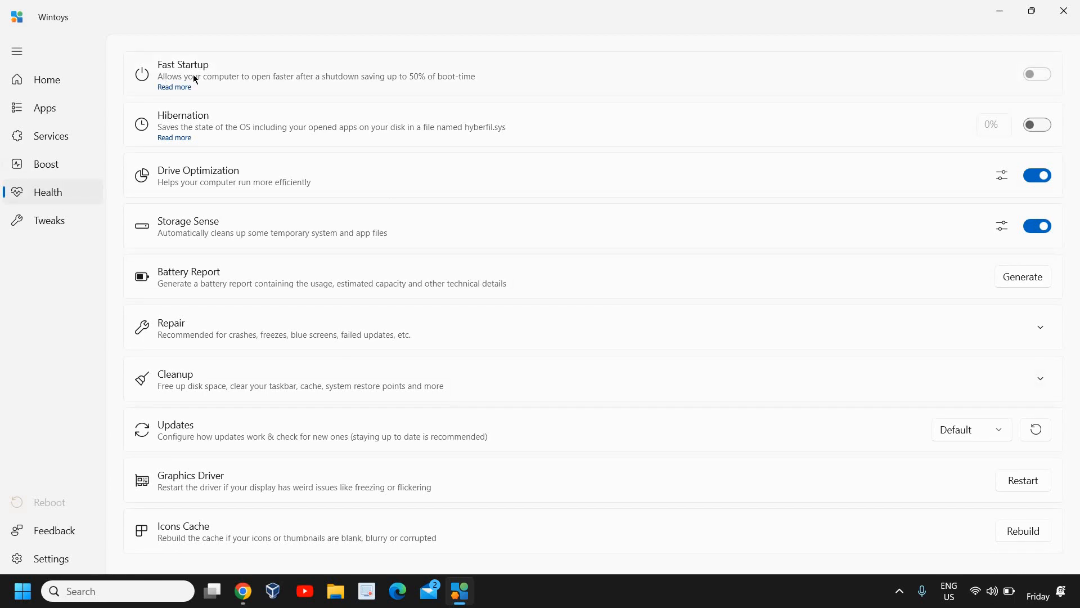
mouse_move(687, 156)
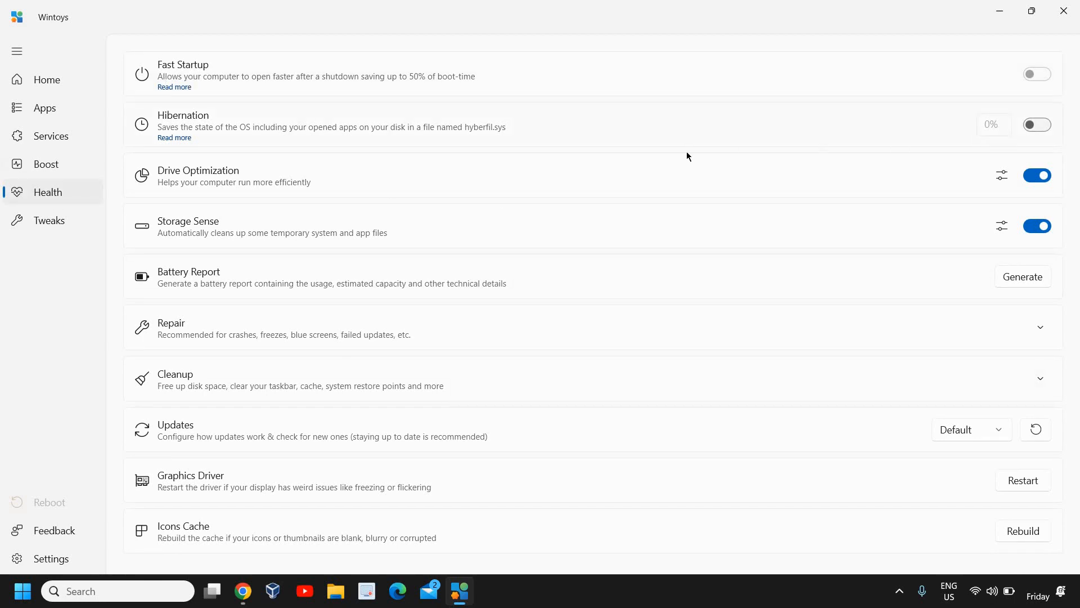
click(1035, 430)
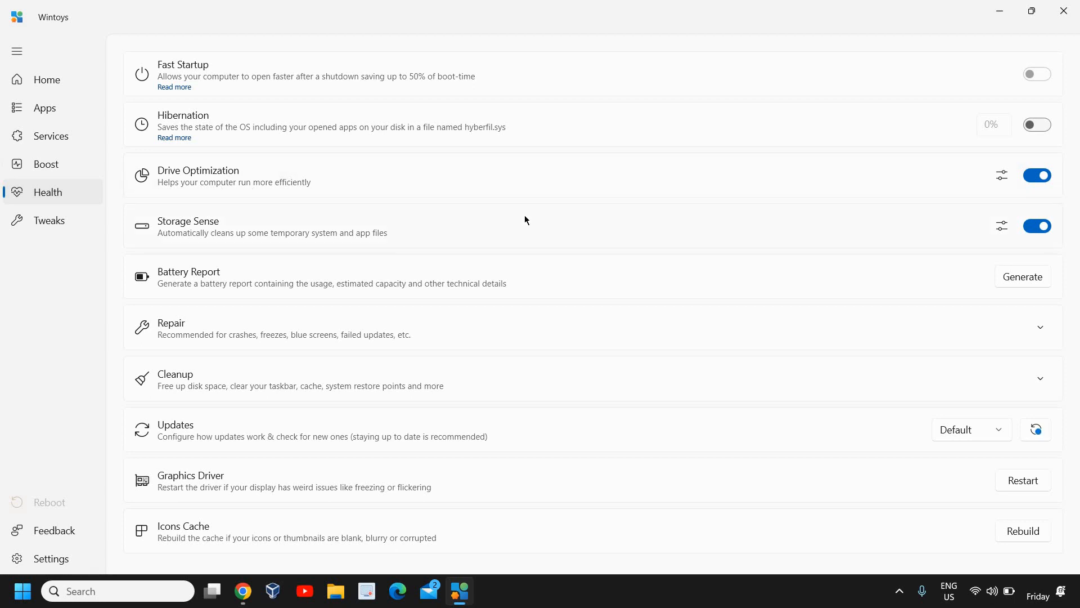
mouse_move(241, 233)
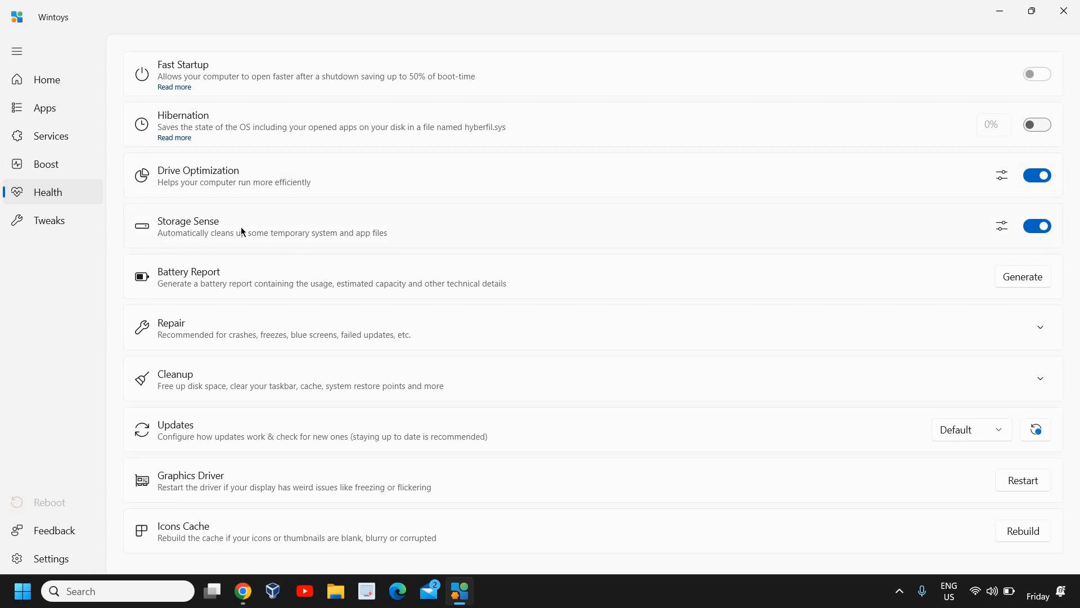
mouse_move(308, 336)
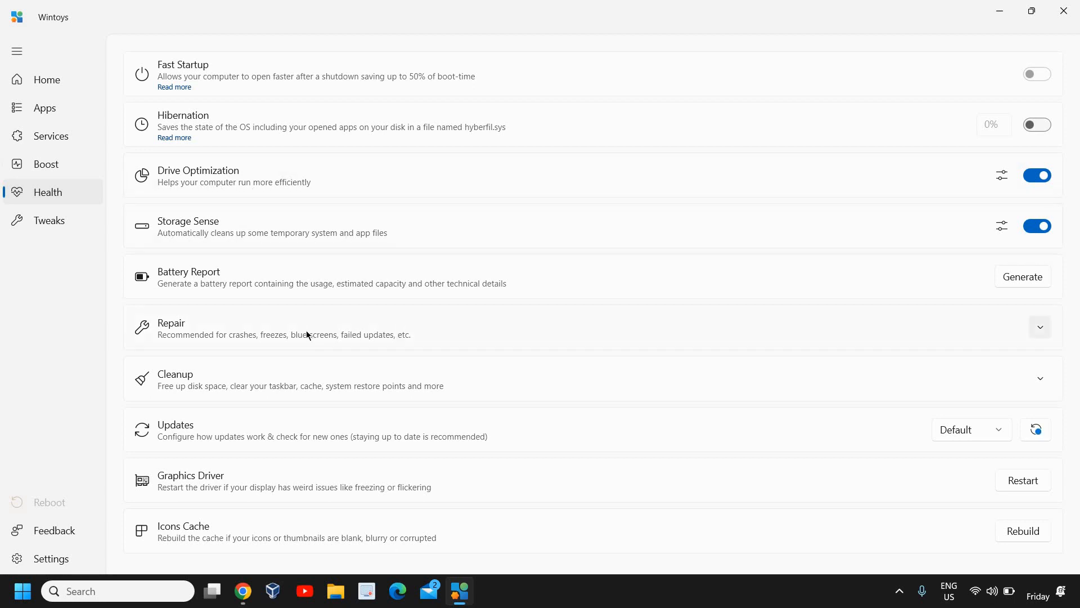
mouse_move(256, 344)
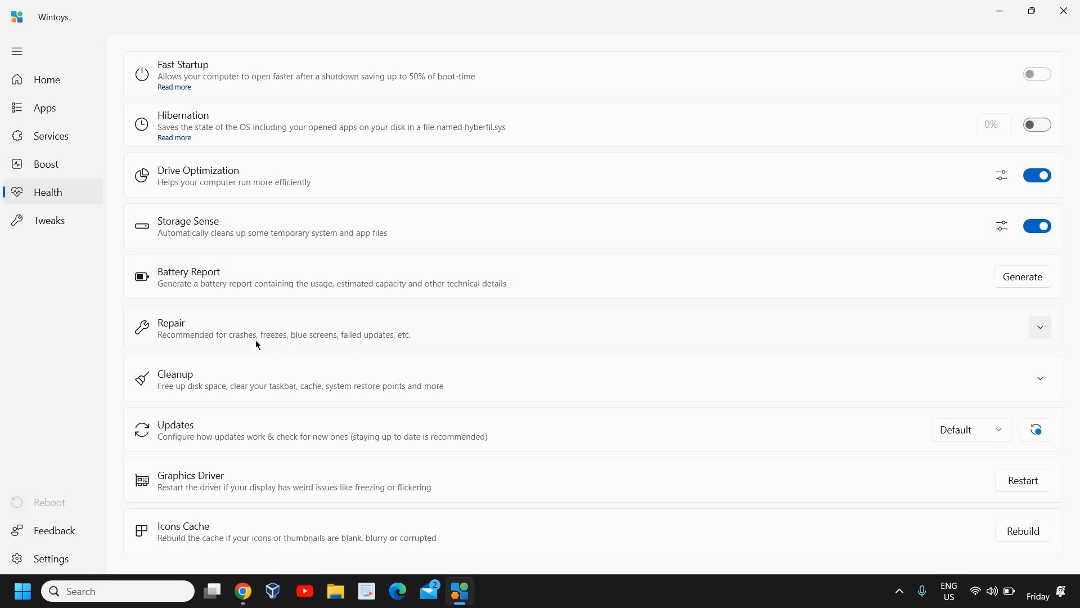
mouse_move(241, 346)
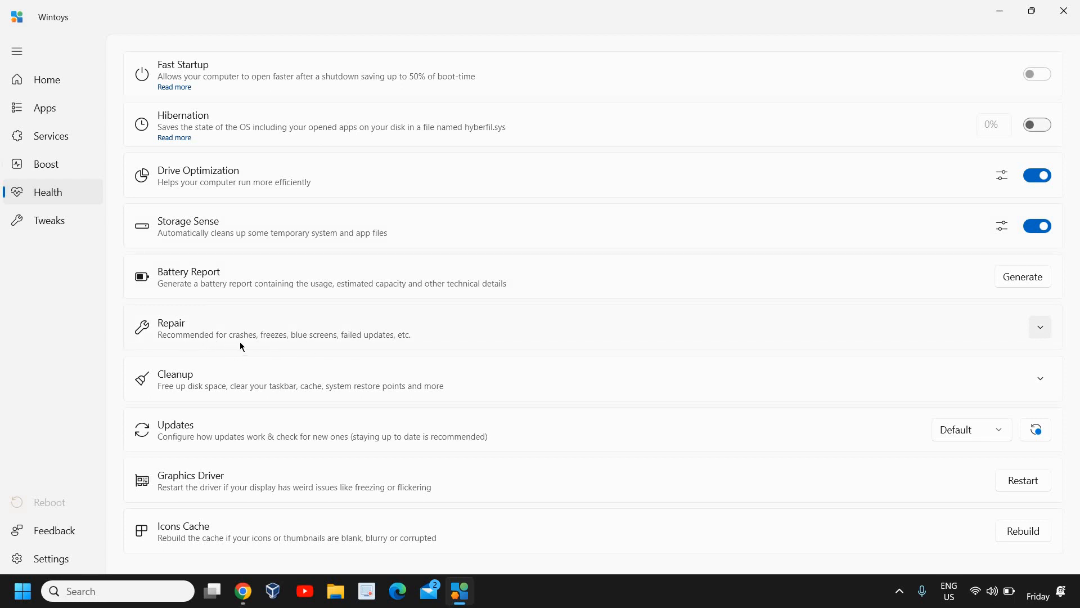
mouse_move(949, 379)
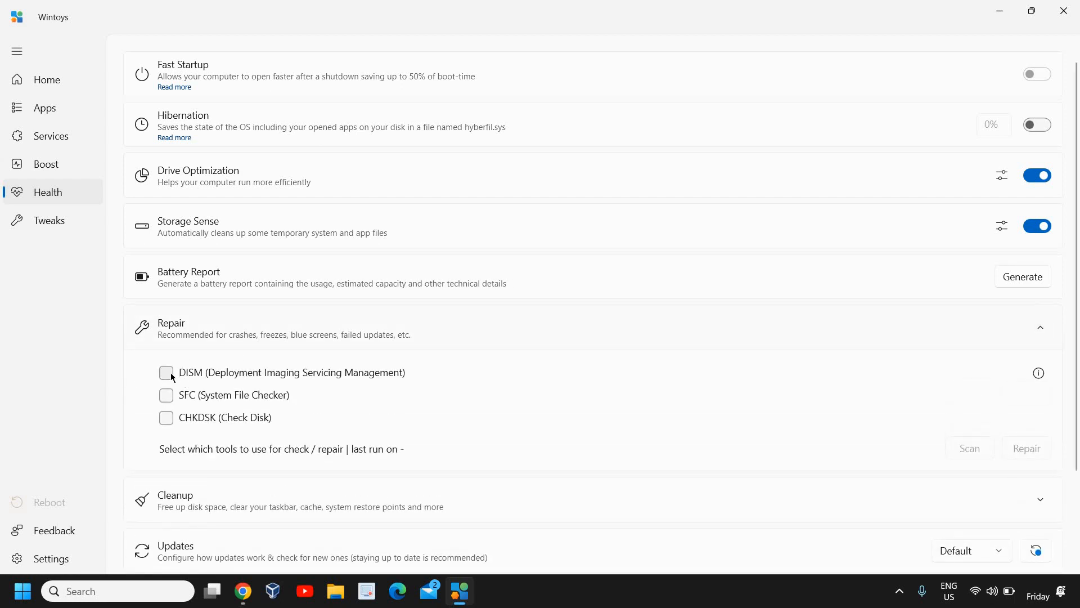
mouse_move(353, 379)
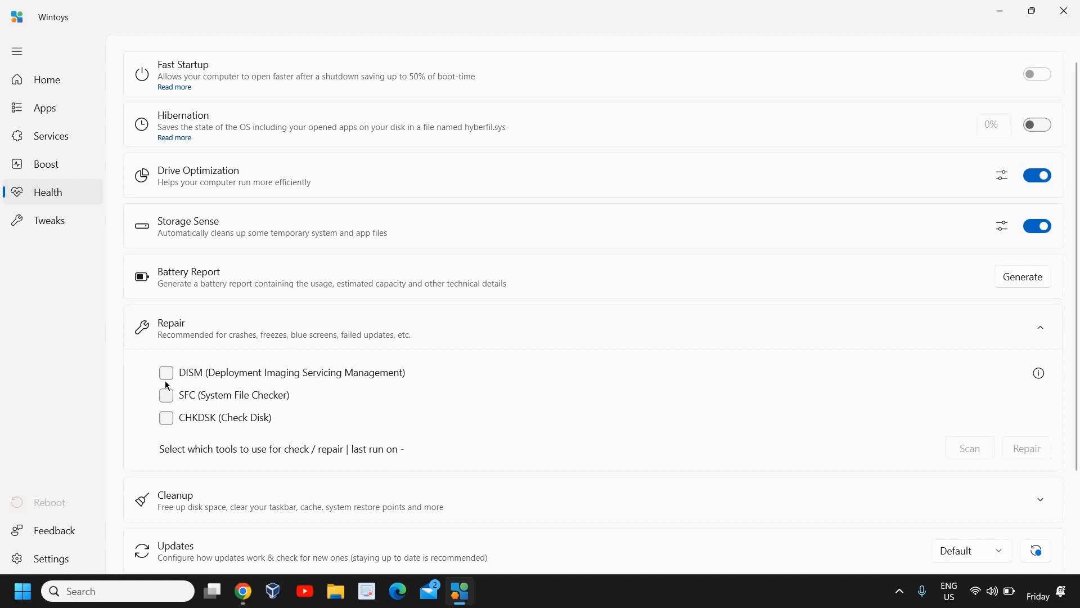
Tick the DISM checkbox under Repair
click(166, 372)
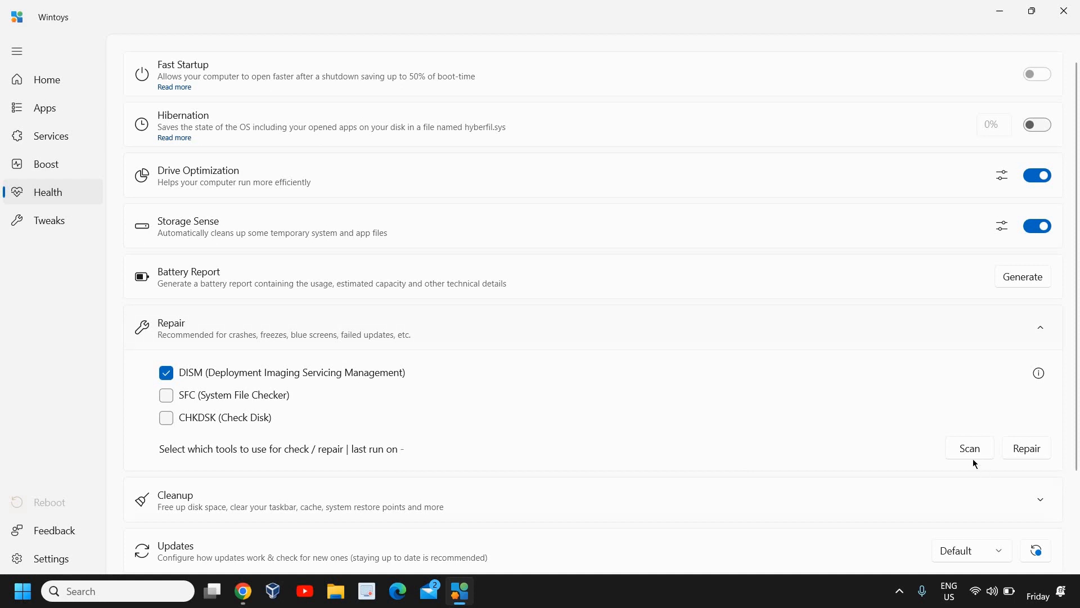
mouse_move(337, 351)
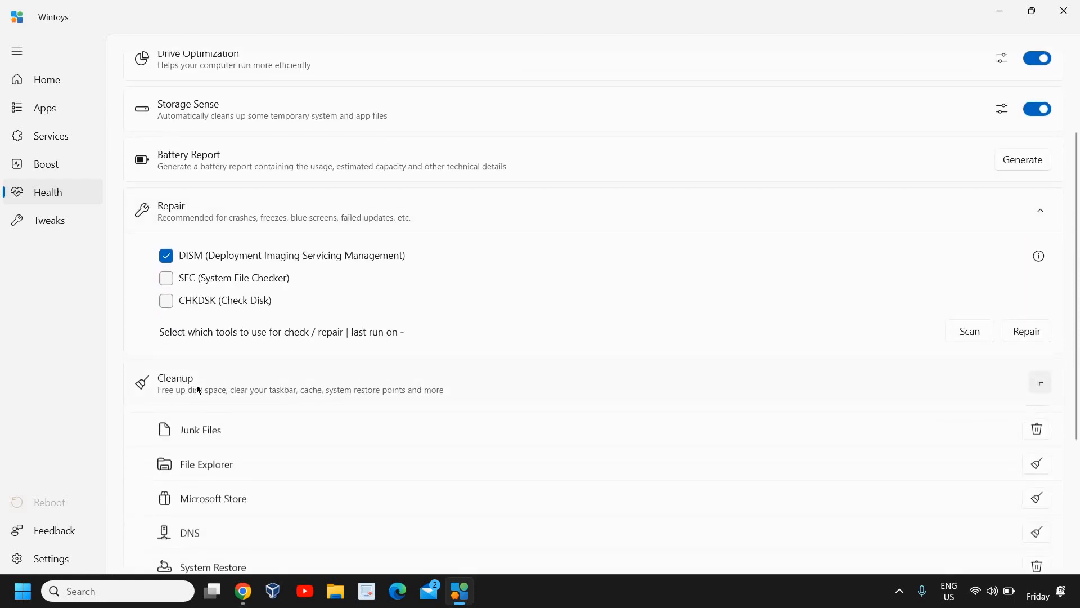
scroll(down, 3)
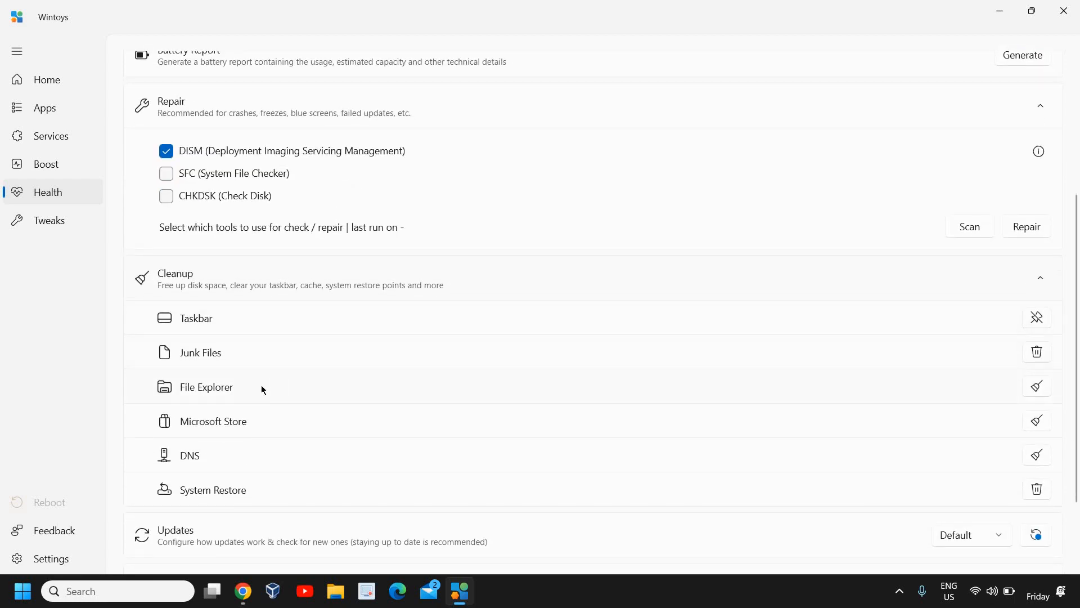
scroll(down, 3)
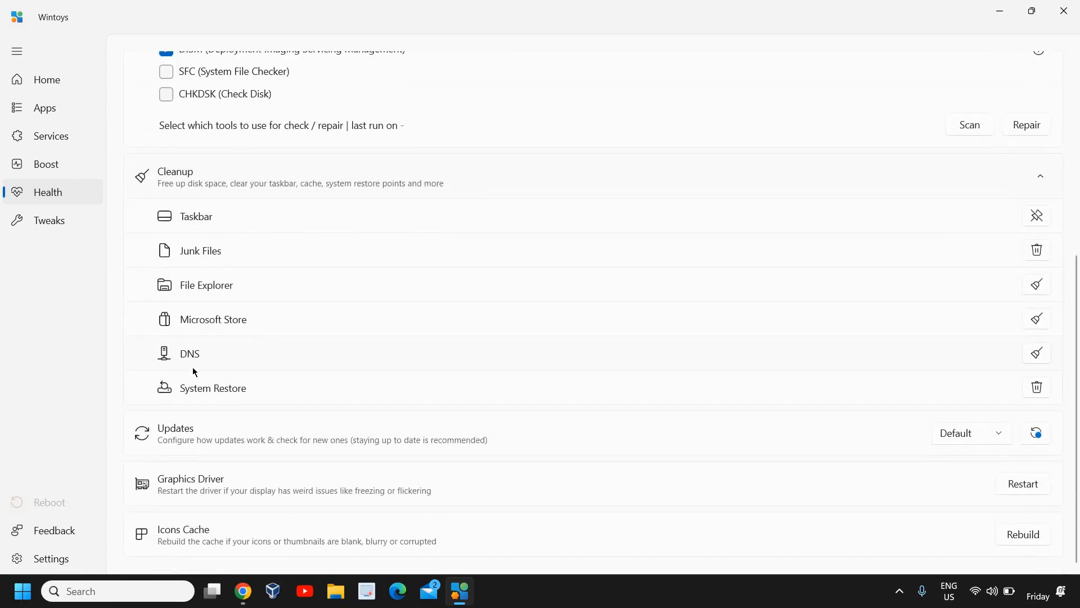
mouse_move(776, 408)
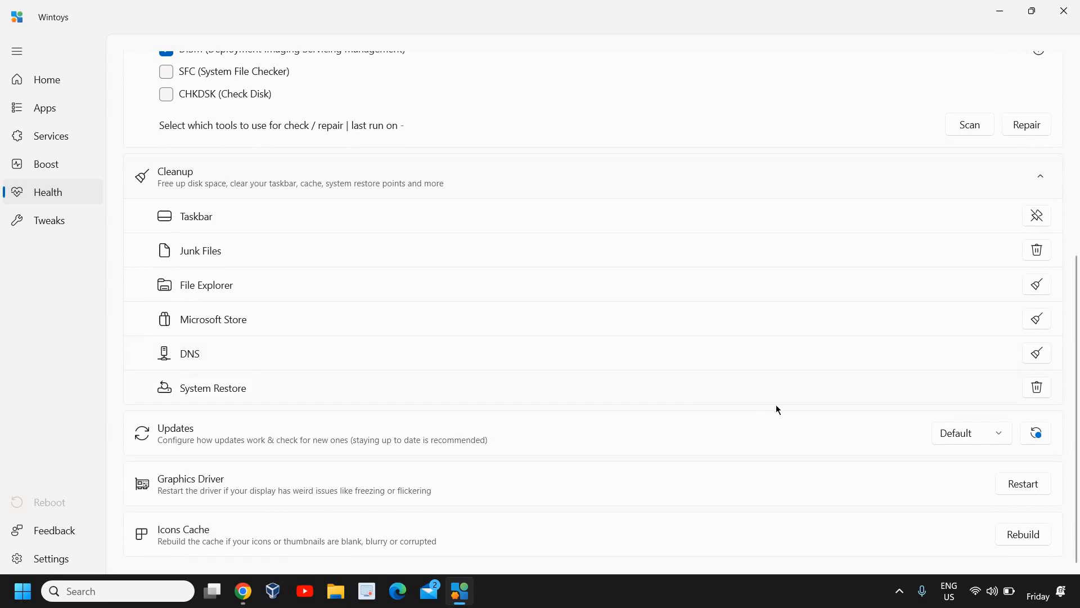
mouse_move(486, 377)
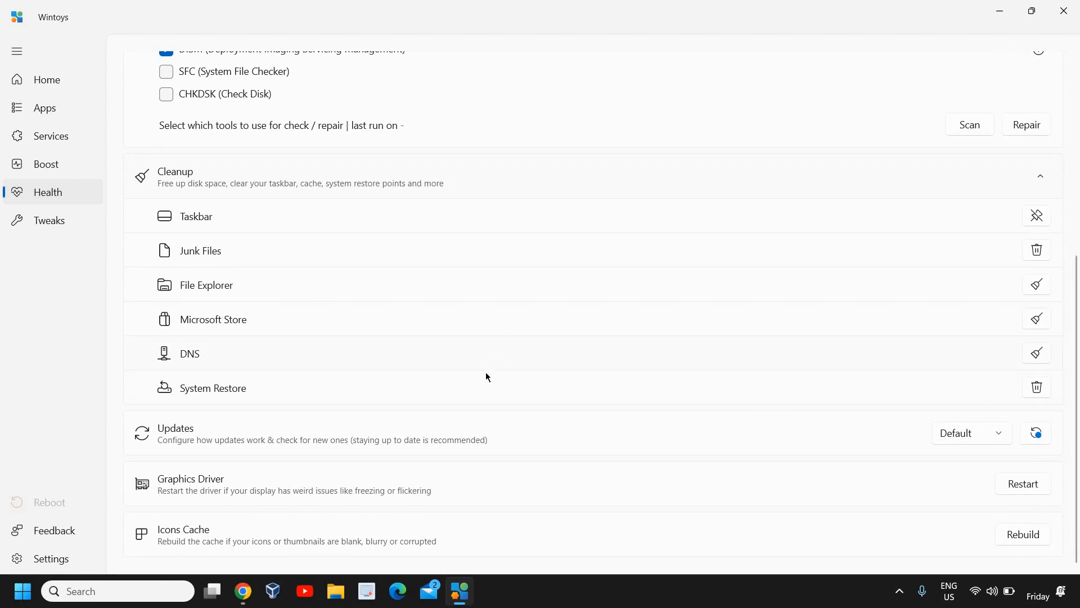
mouse_move(193, 496)
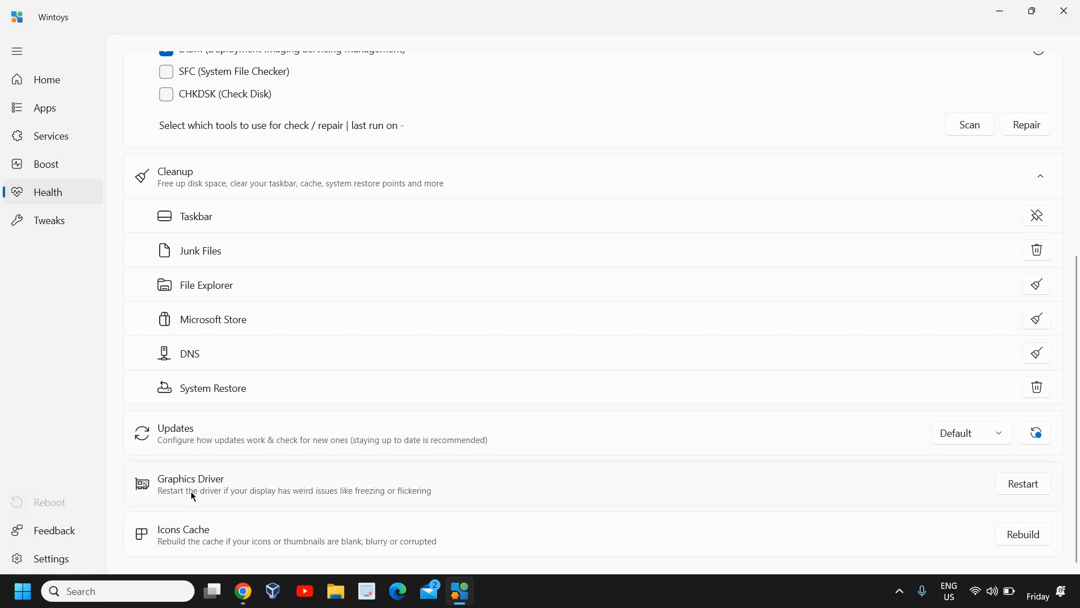
mouse_move(215, 497)
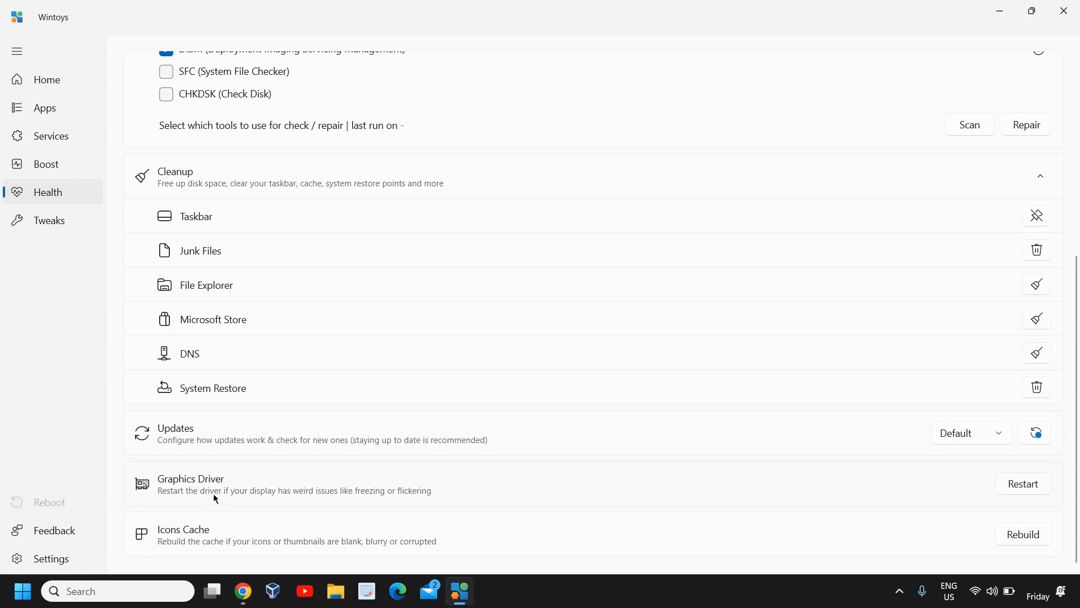
mouse_move(548, 328)
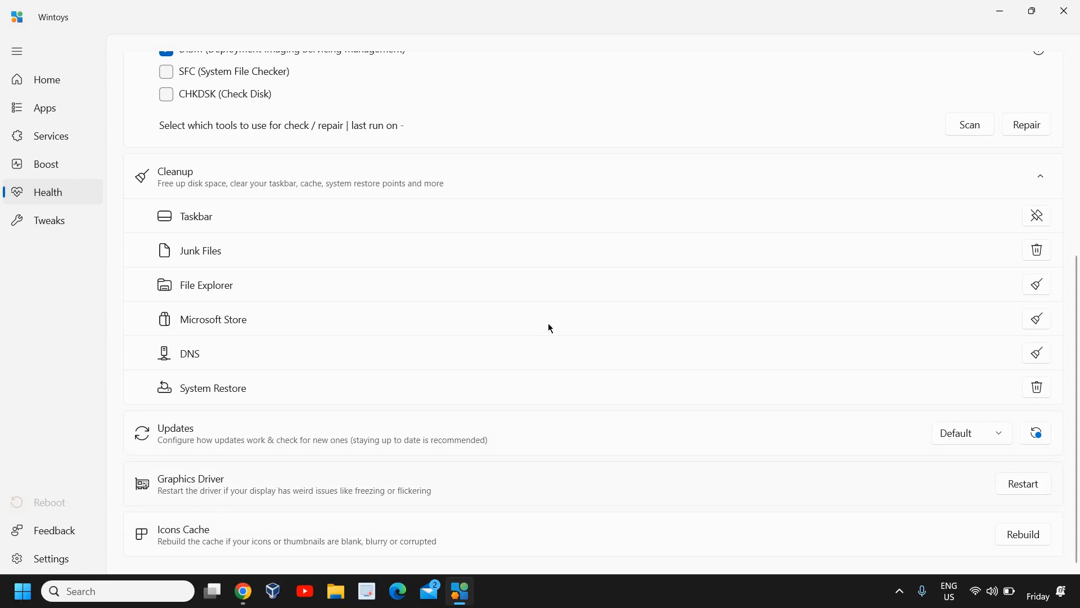
scroll(up, 3)
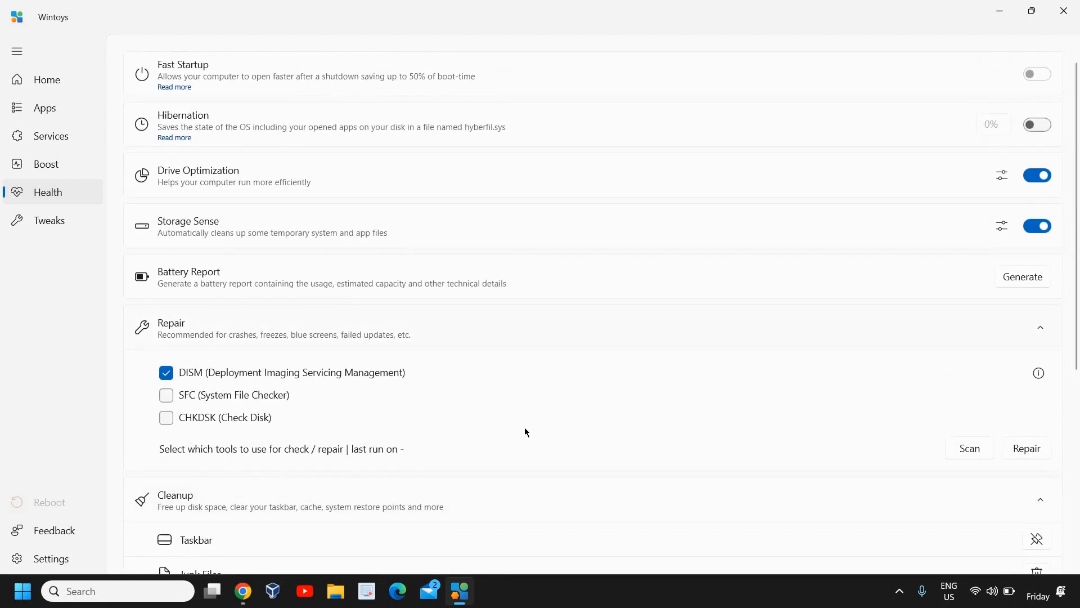
Open the Home dashboard with system specs, process, service, memory and network stats
click(47, 79)
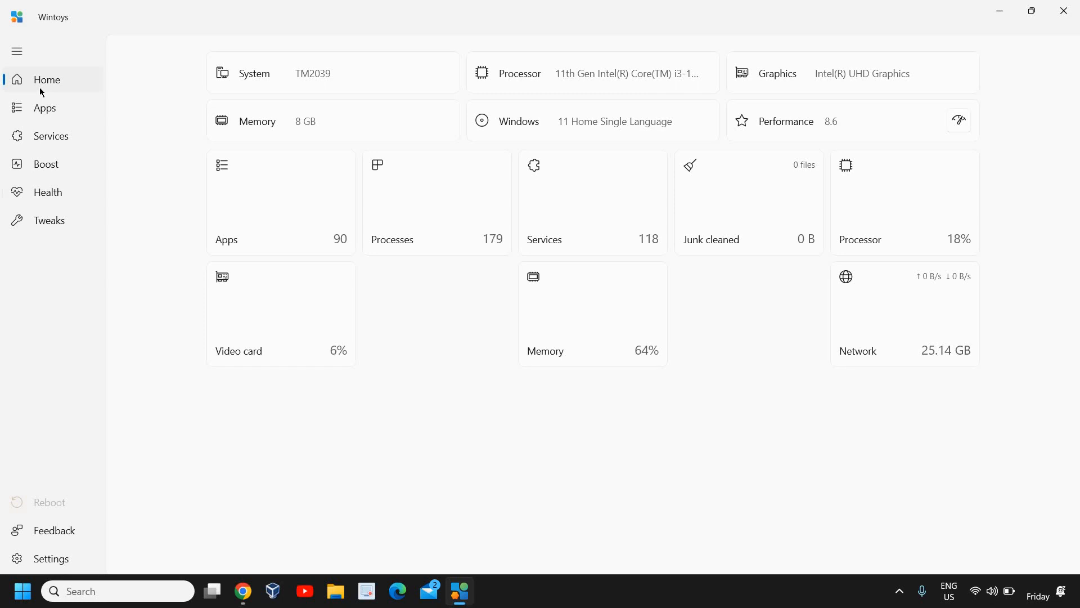
mouse_move(758, 362)
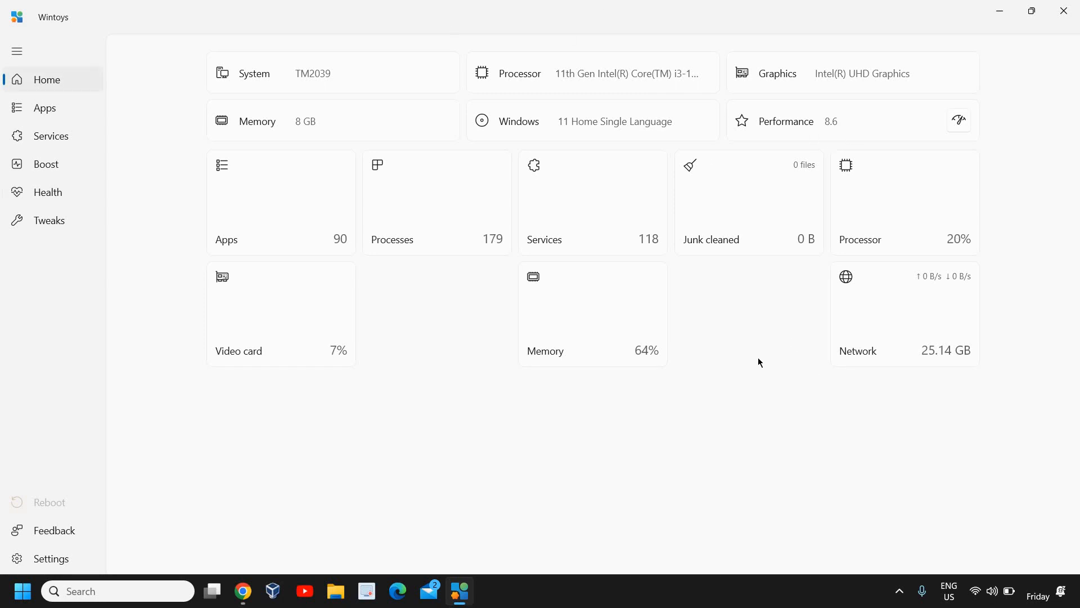
mouse_move(502, 472)
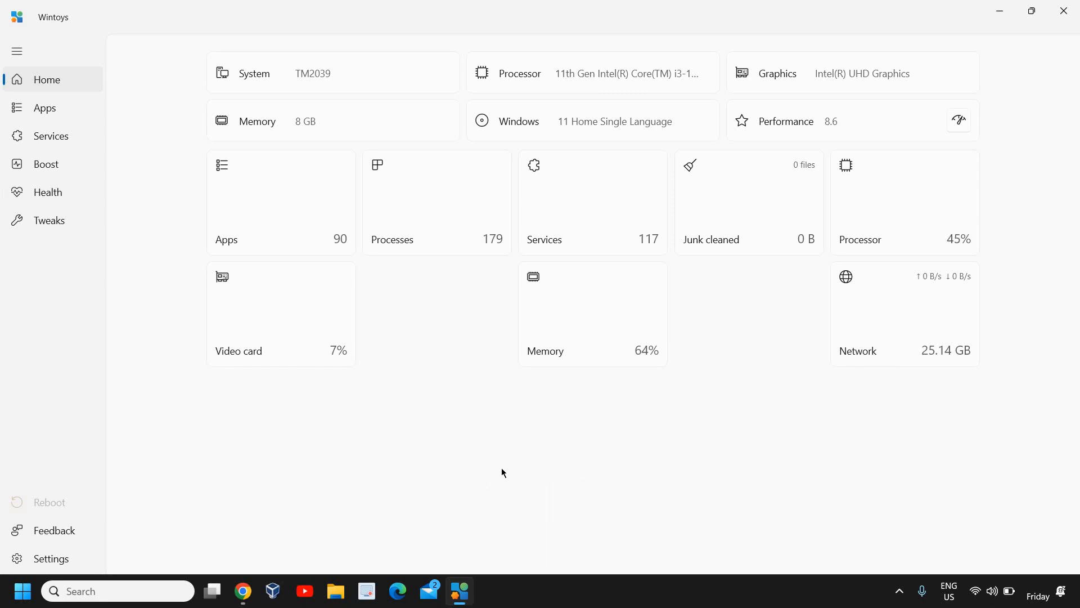